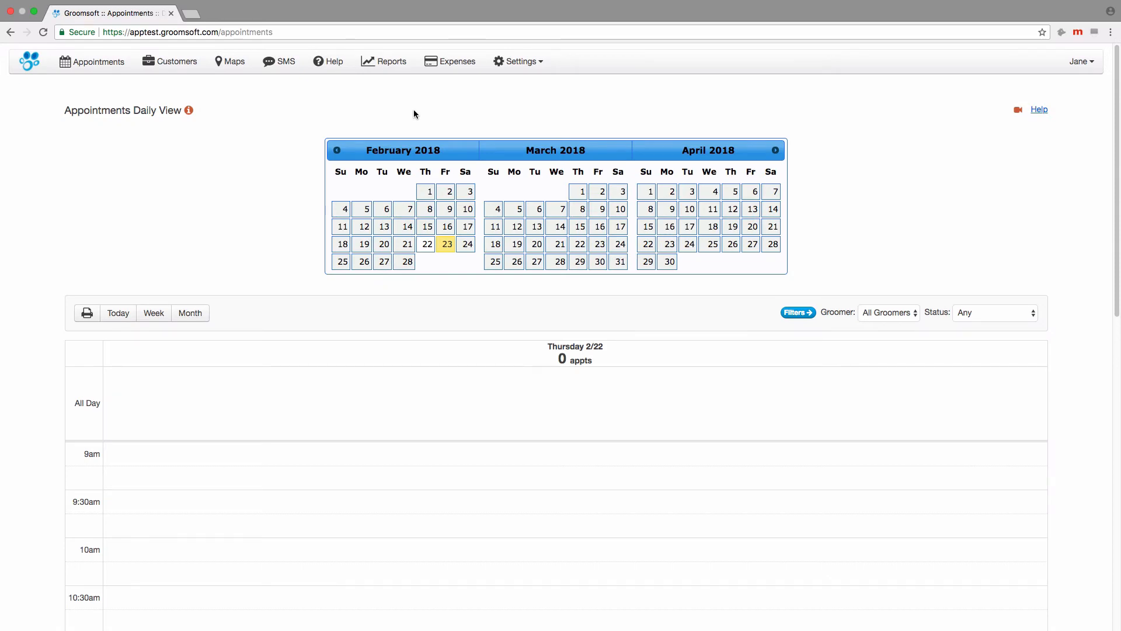
# Step: Go to the Expenses area, which prompts for expense category setup
pyautogui.click(450, 61)
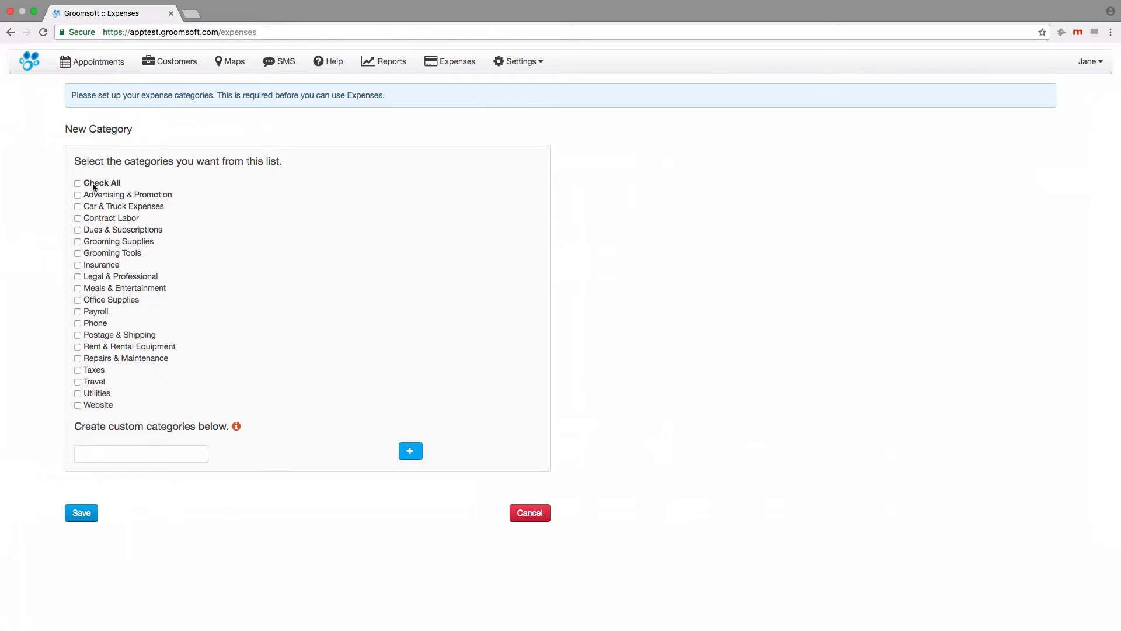
# Step: Check all suggested categories, add a custom entry line, and save the category list
pyautogui.click(77, 183)
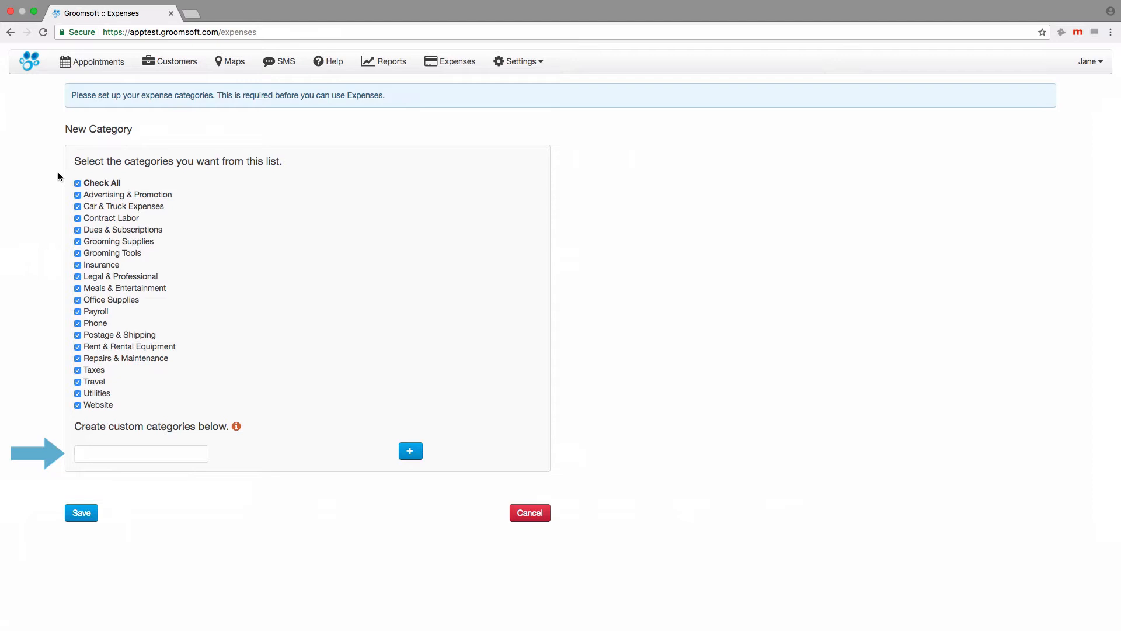
pyautogui.moveTo(59, 175)
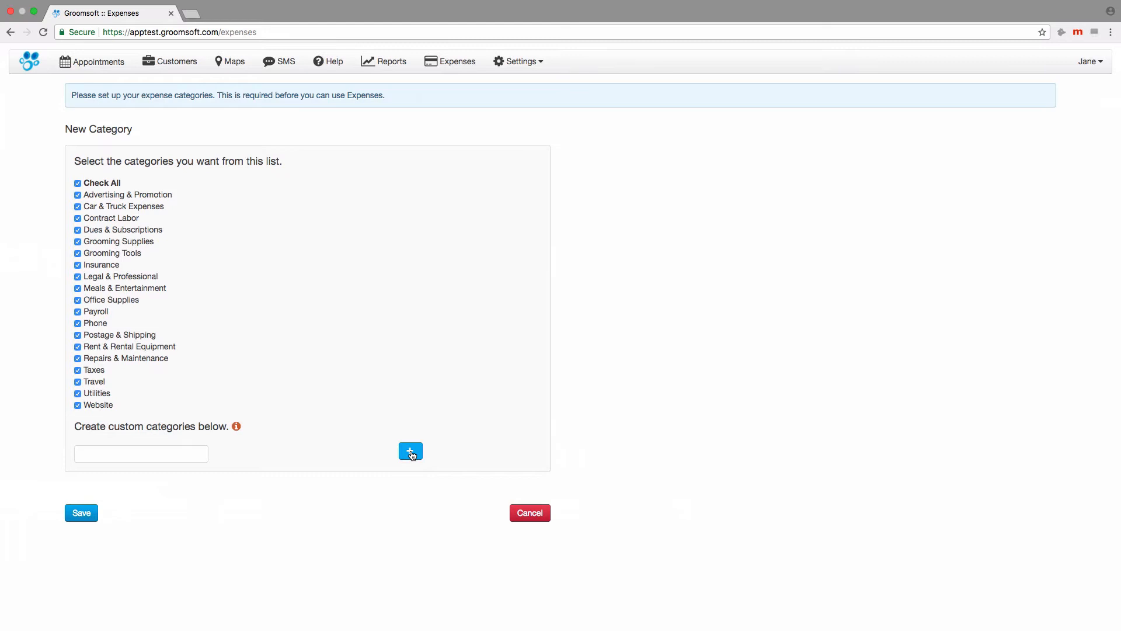
pyautogui.click(410, 450)
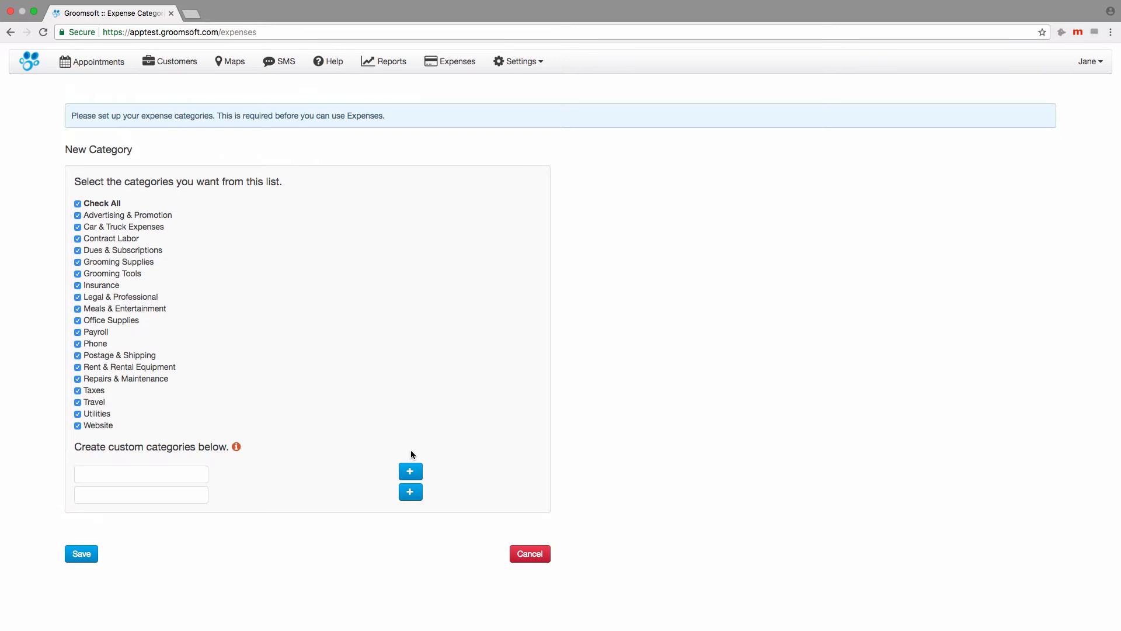
pyautogui.click(80, 553)
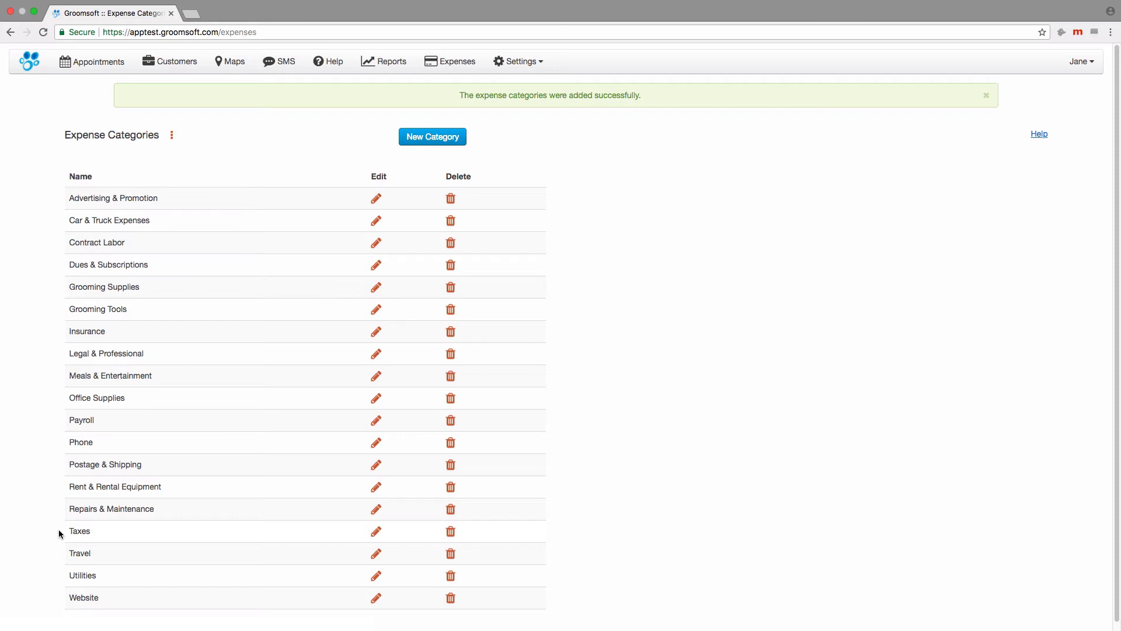
# Step: Switch to the Vendors page via the expense section menu
pyautogui.click(172, 134)
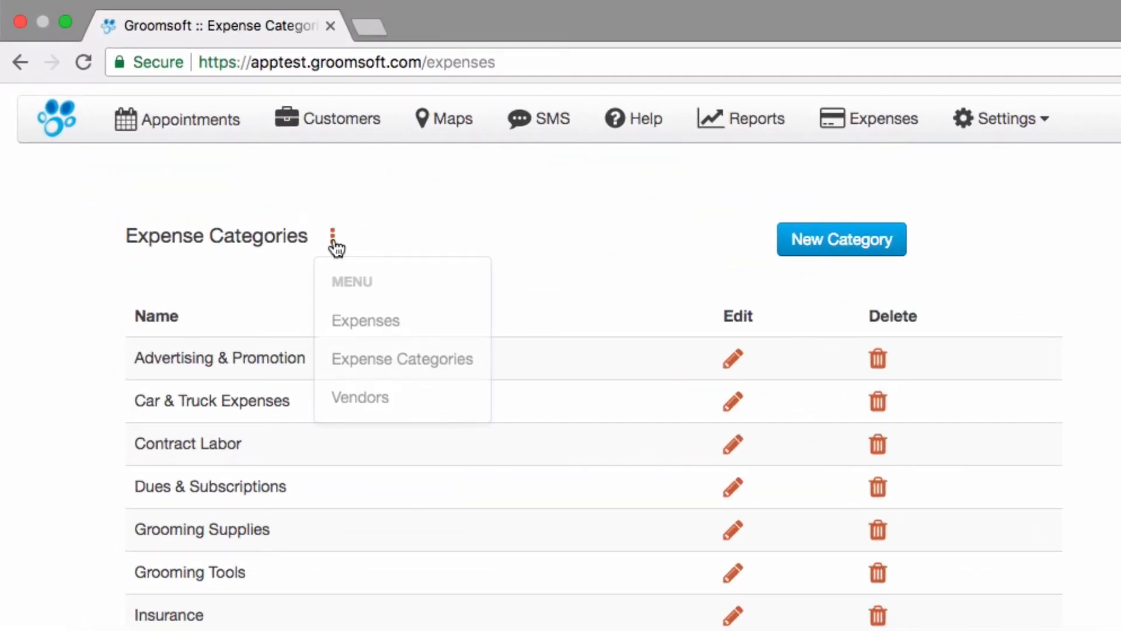
pyautogui.click(360, 397)
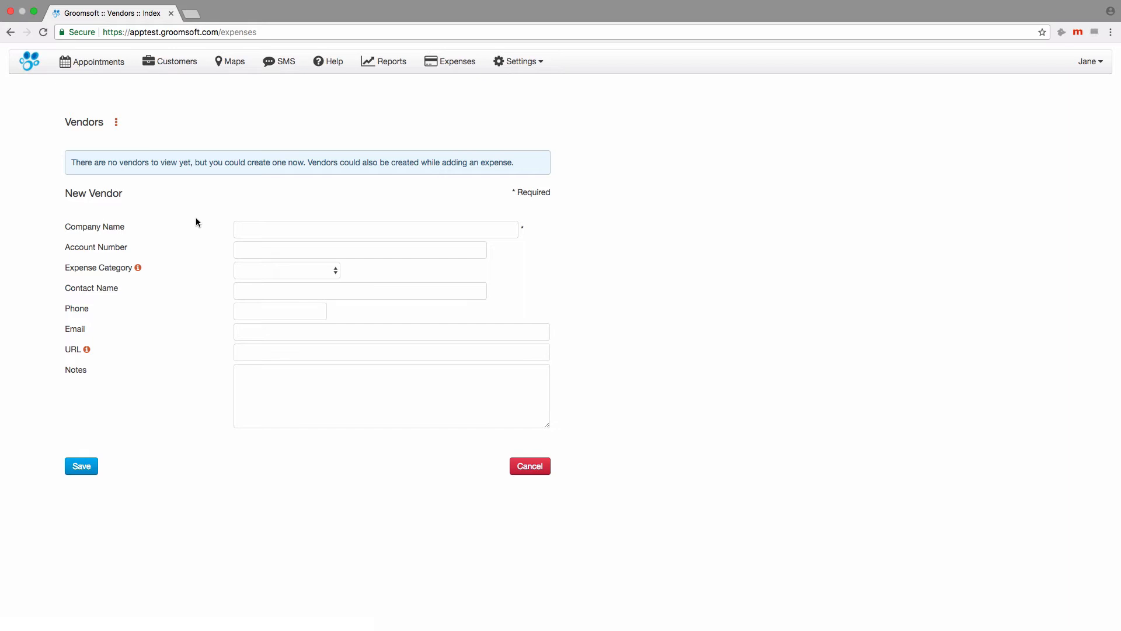
# Step: Save a new vendor ATT in the Phone category with the note 'Great service'
pyautogui.click(375, 229)
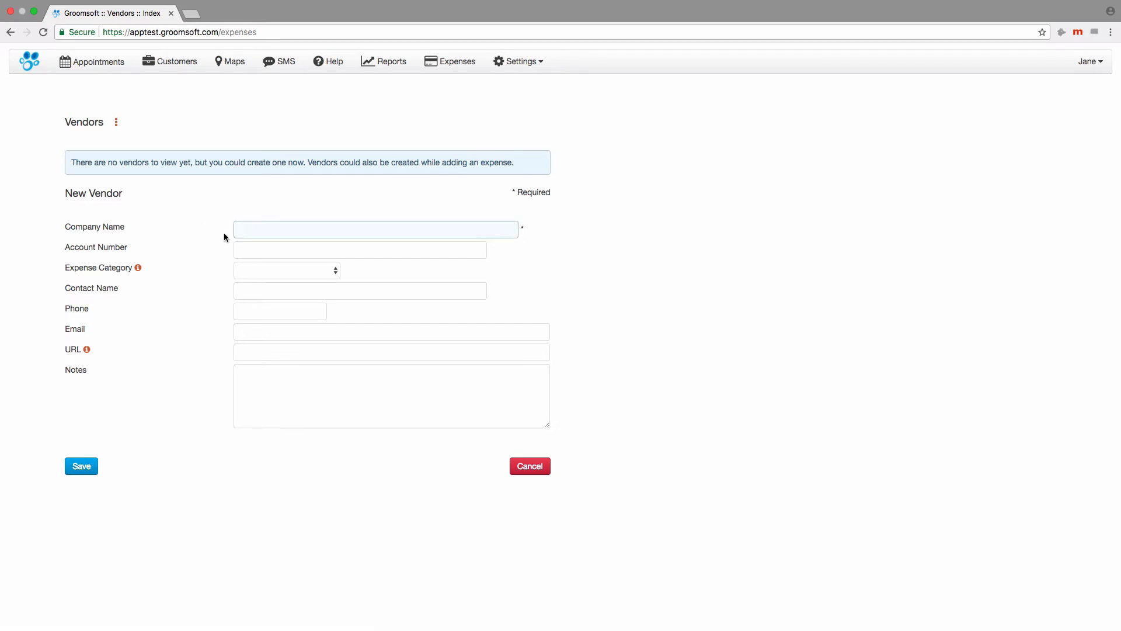
pyautogui.write('ATT')
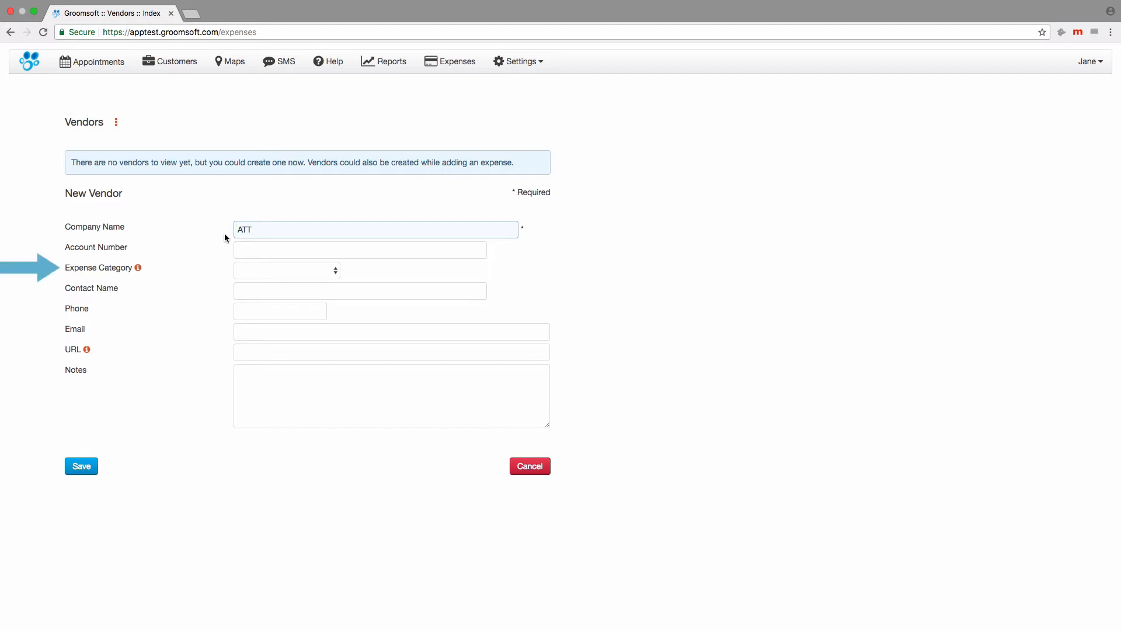
pyautogui.click(286, 270)
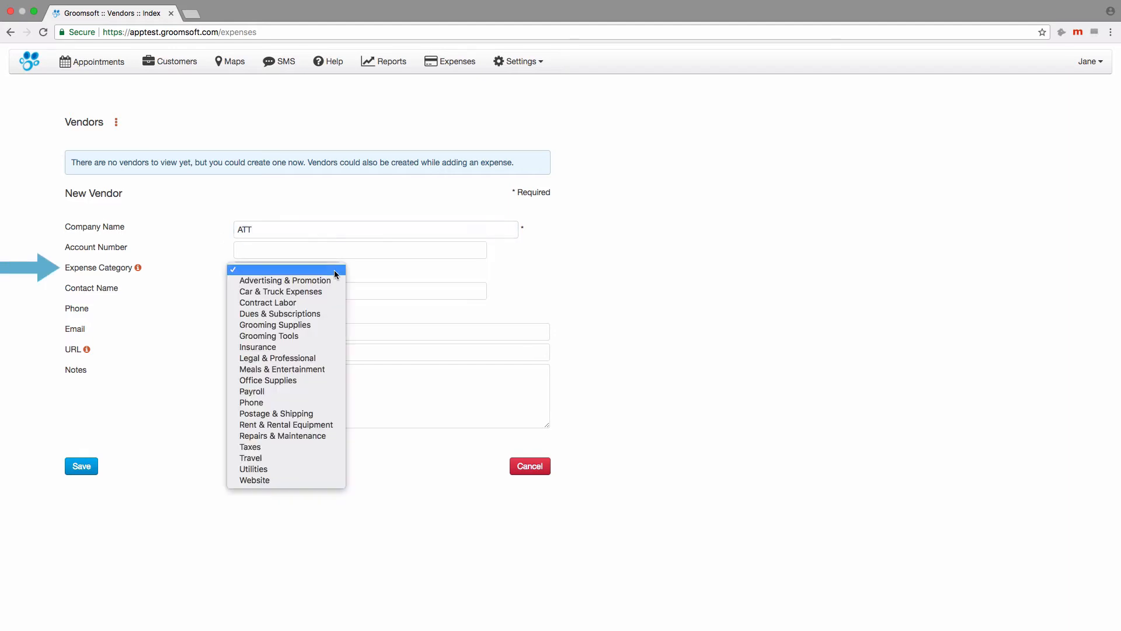
pyautogui.moveTo(286, 402)
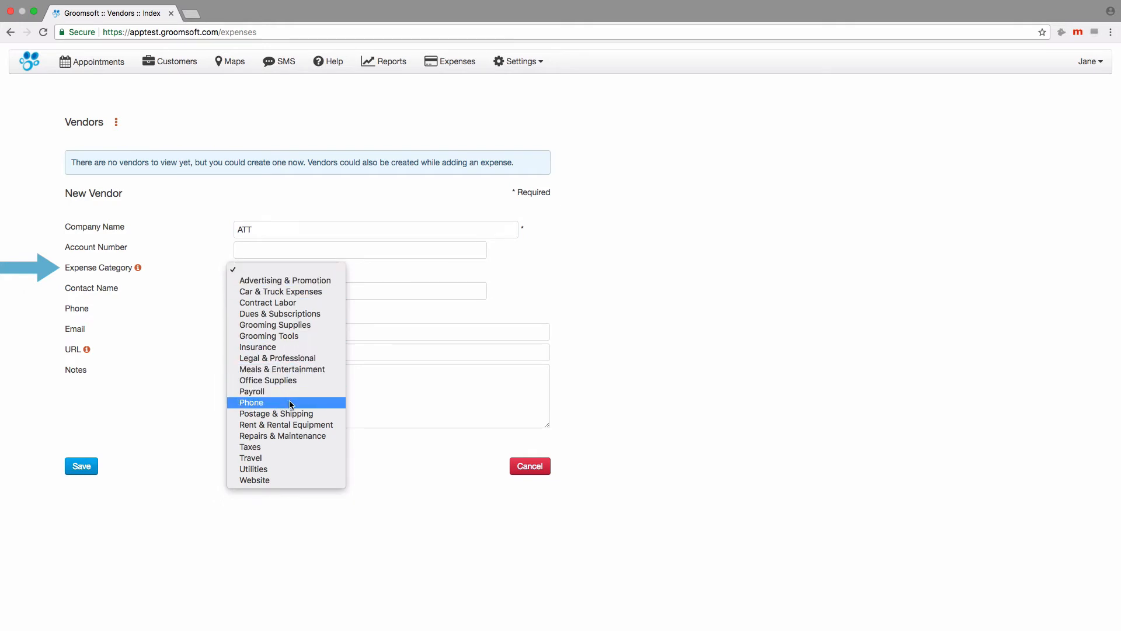
pyautogui.click(251, 402)
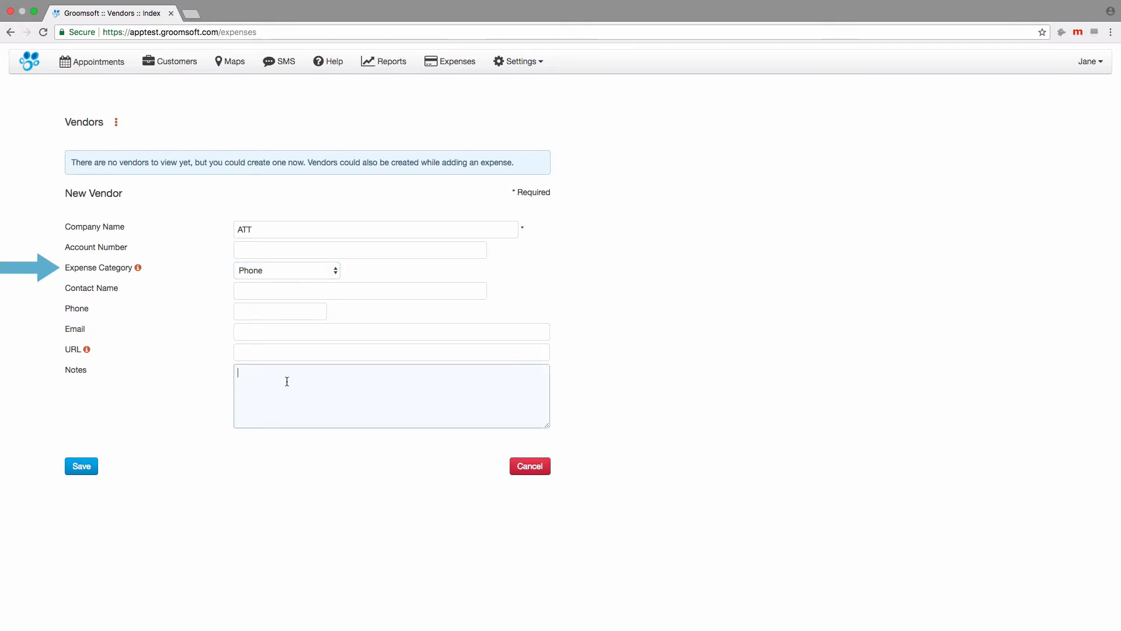
pyautogui.write('Great')
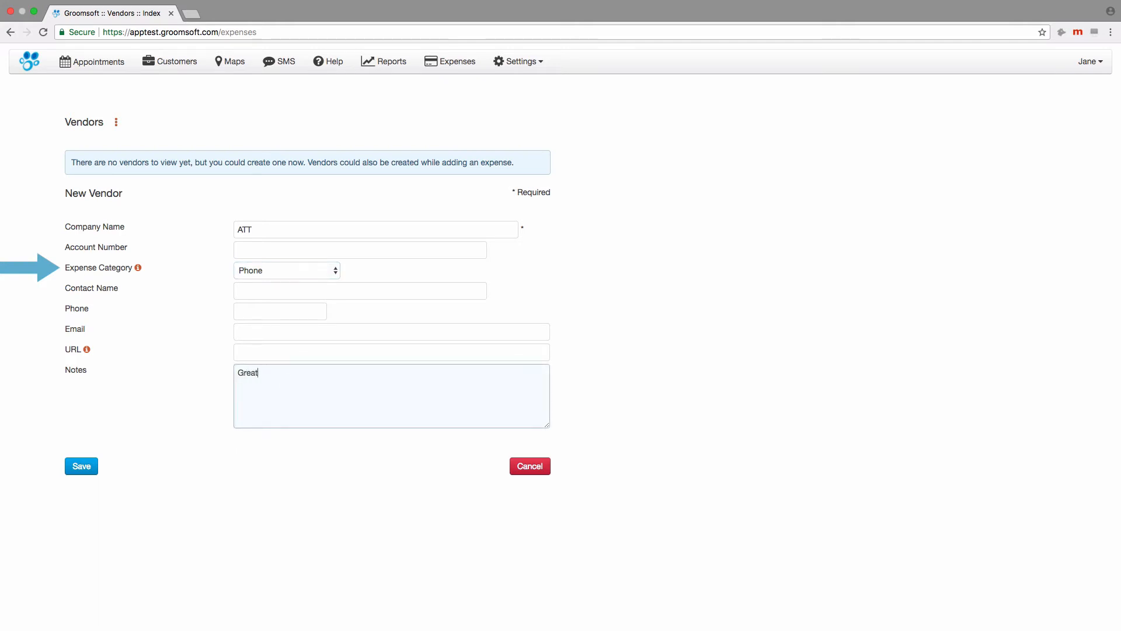
pyautogui.write('service')
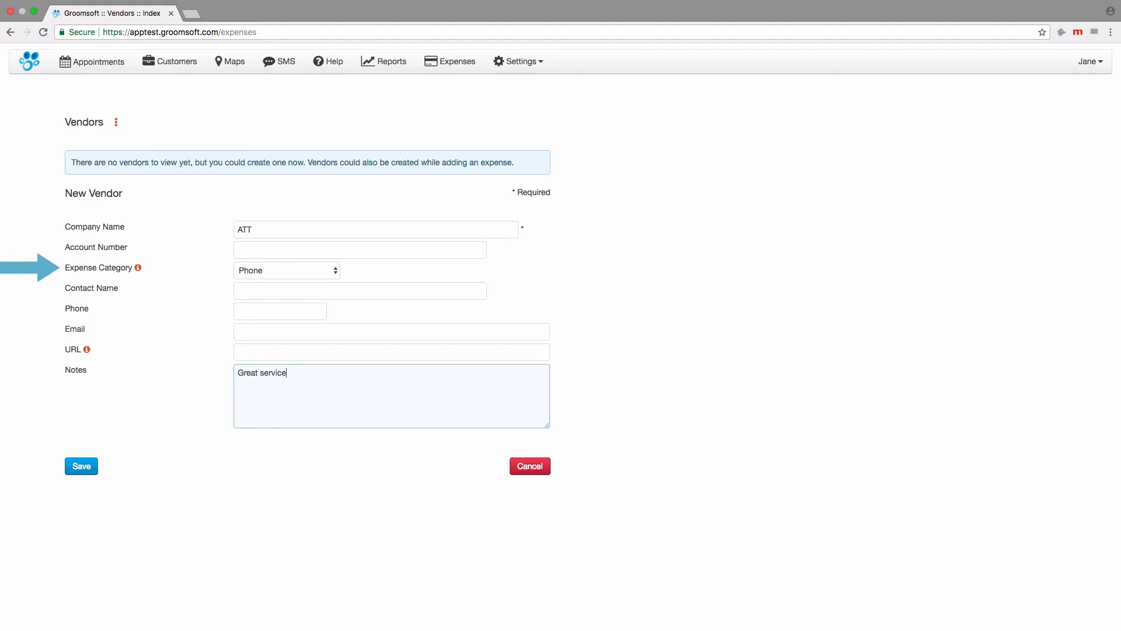
pyautogui.click(80, 467)
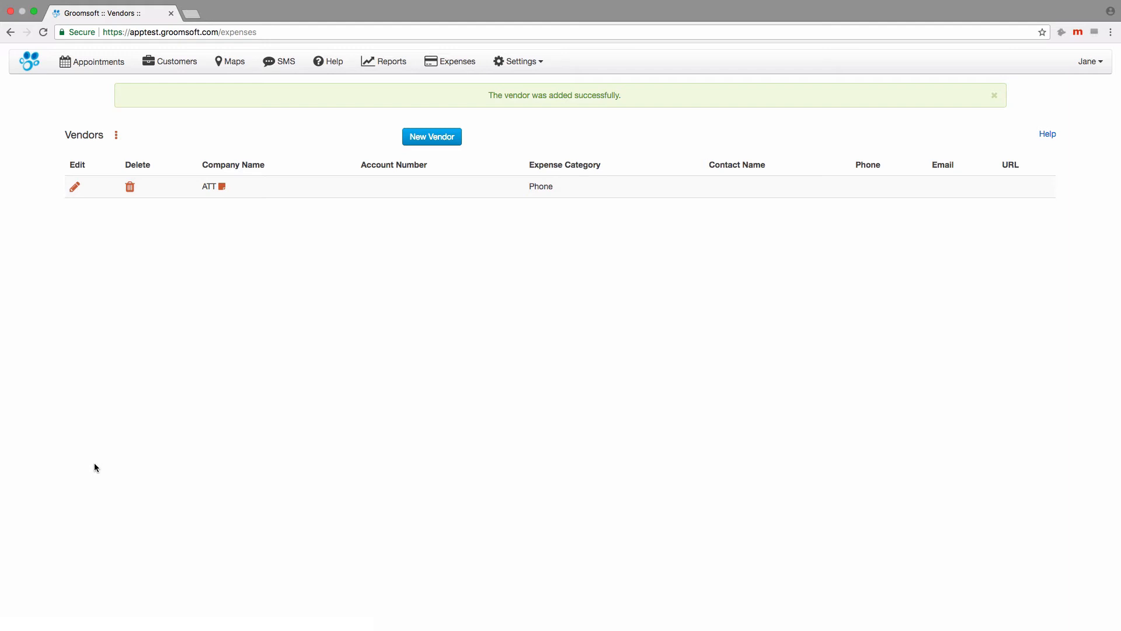
pyautogui.moveTo(200, 279)
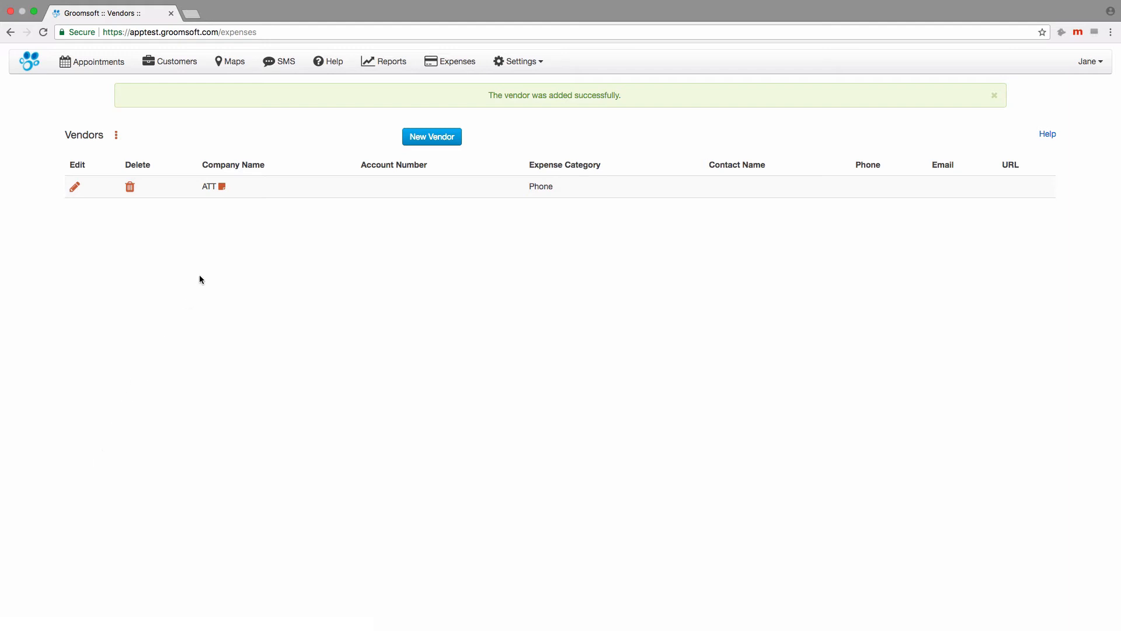
pyautogui.moveTo(222, 187)
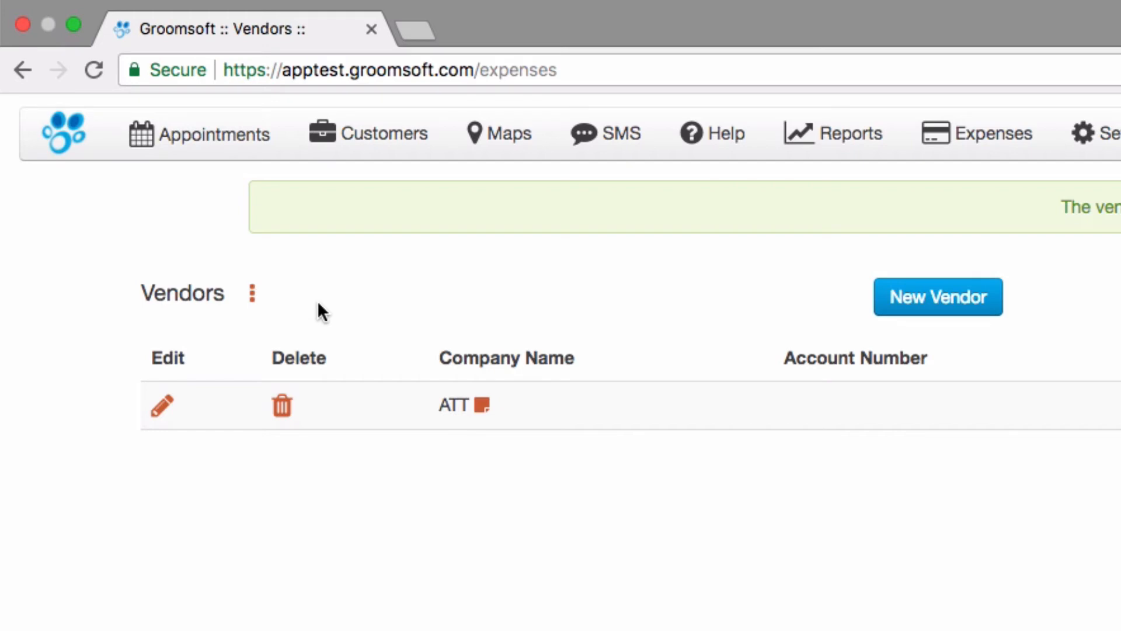
pyautogui.moveTo(252, 294)
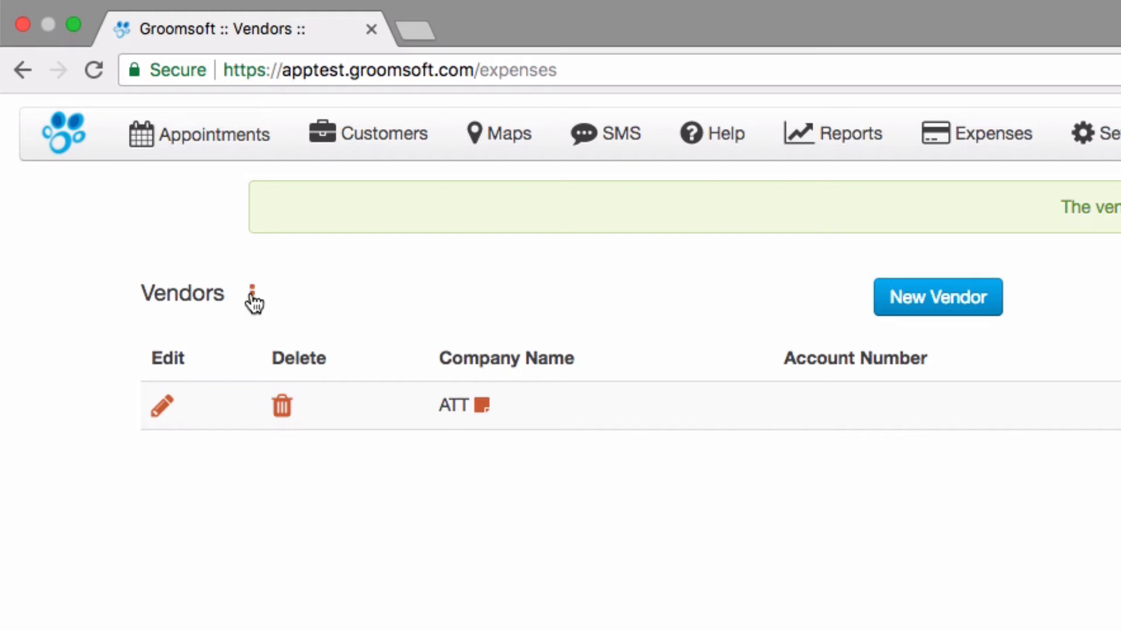
# Step: Bring up the expense section menu from the Vendors page
pyautogui.click(251, 293)
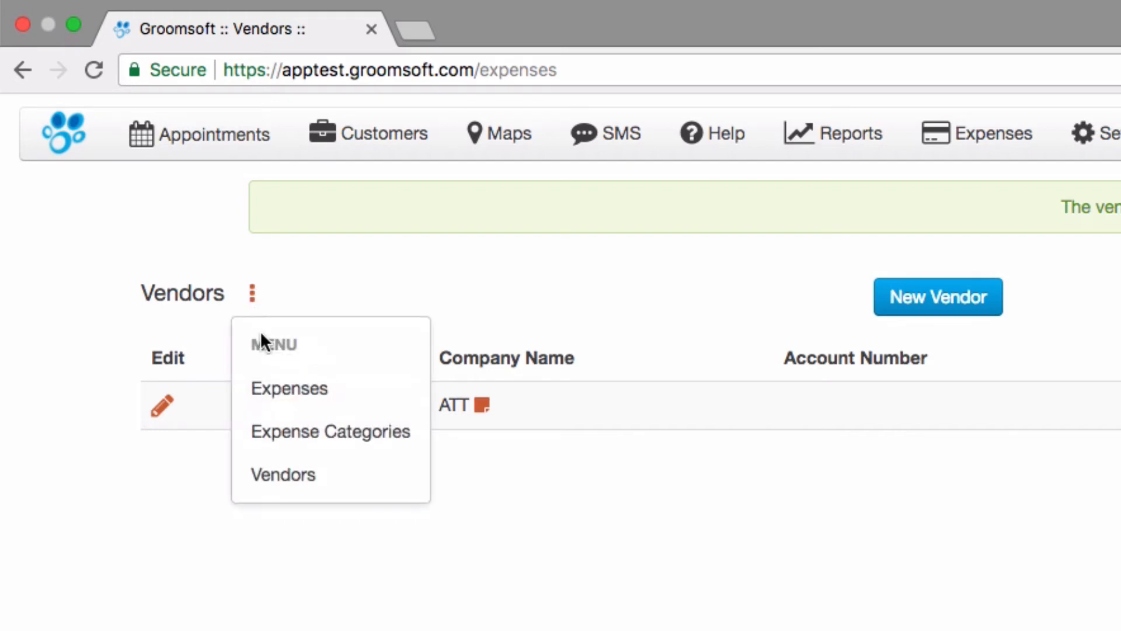
# Step: Start an expense on the Expenses page for vendor ATT, category Phone, dated 02/22/2018
pyautogui.click(288, 388)
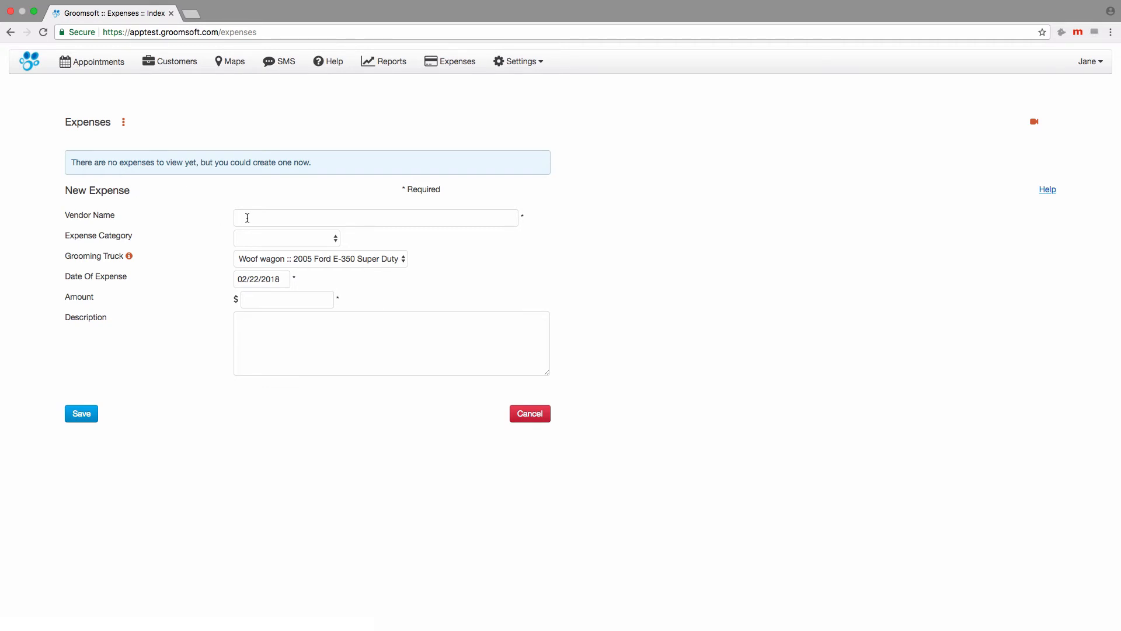
pyautogui.write('A')
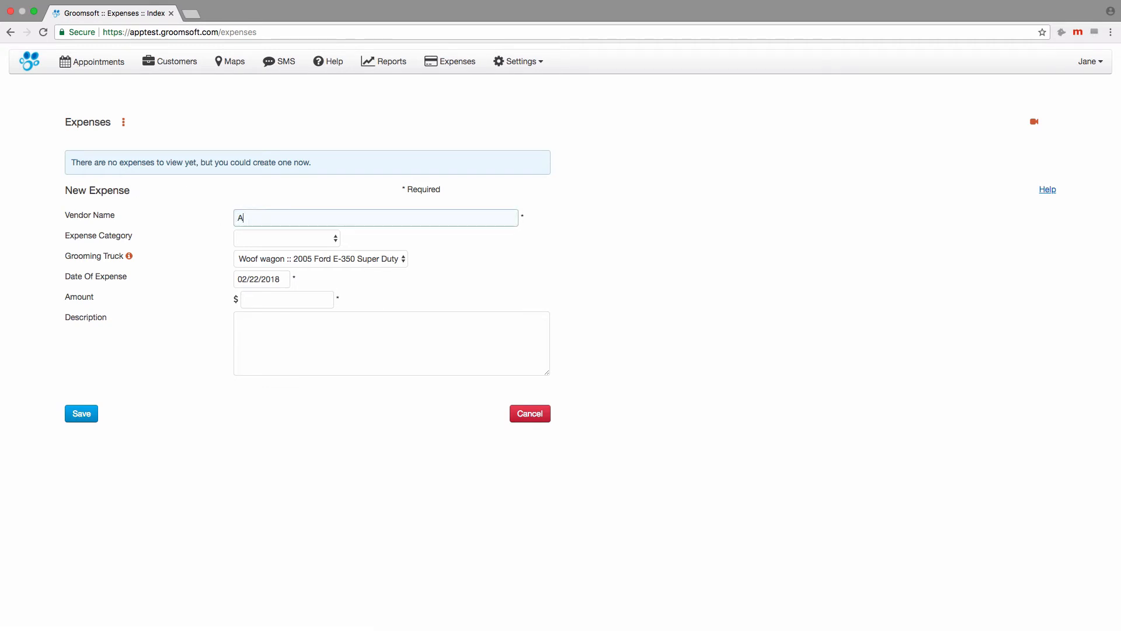
pyautogui.write('T')
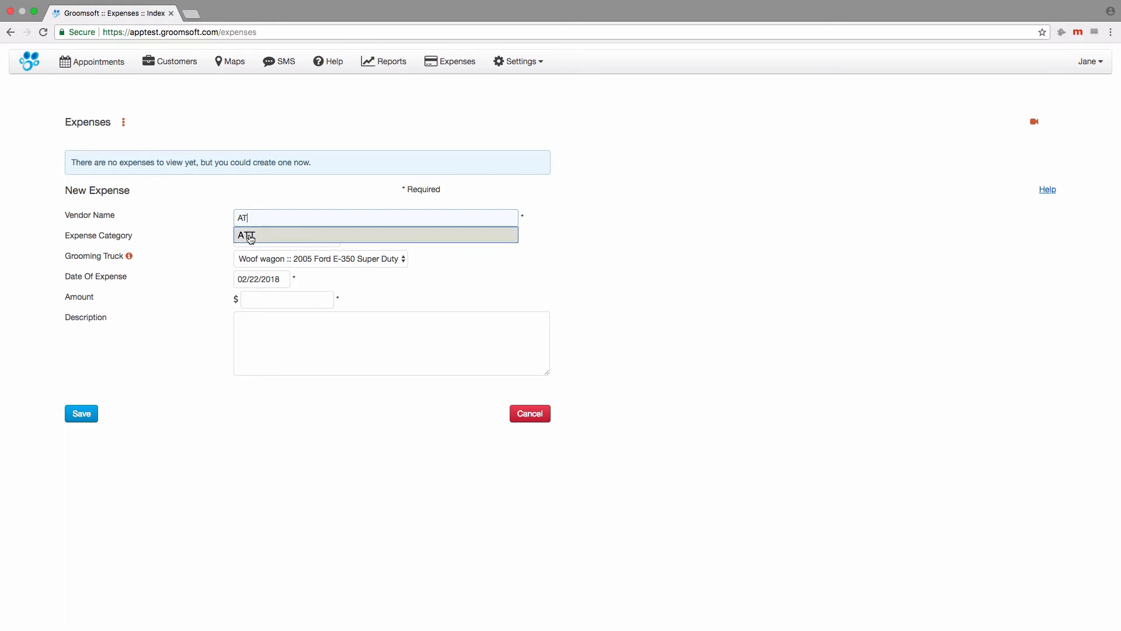
pyautogui.click(247, 235)
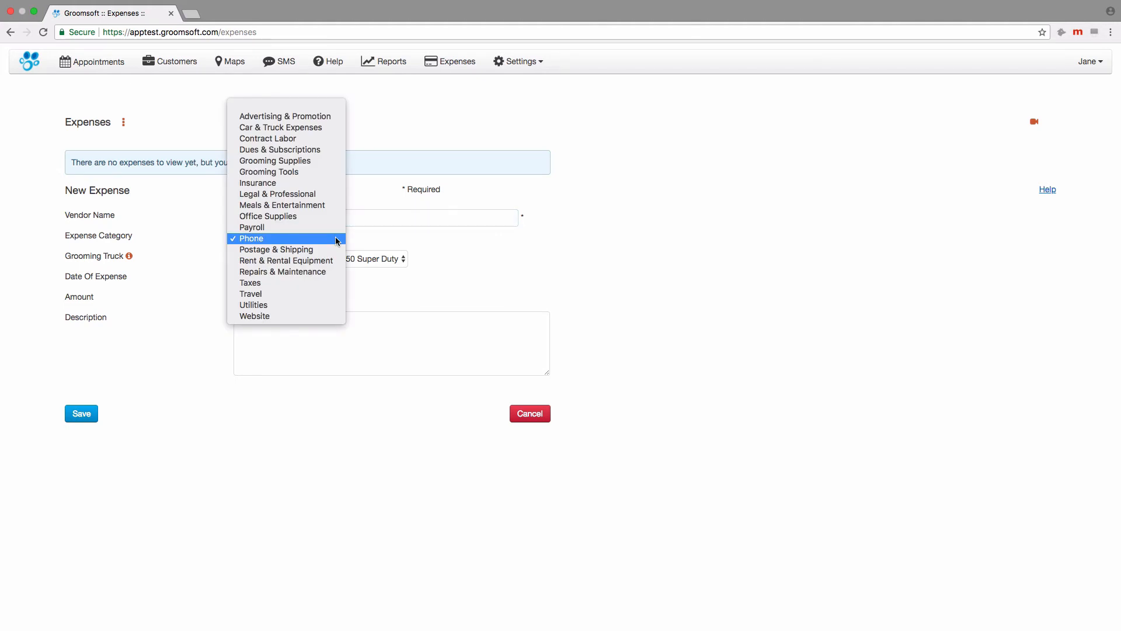
pyautogui.click(251, 238)
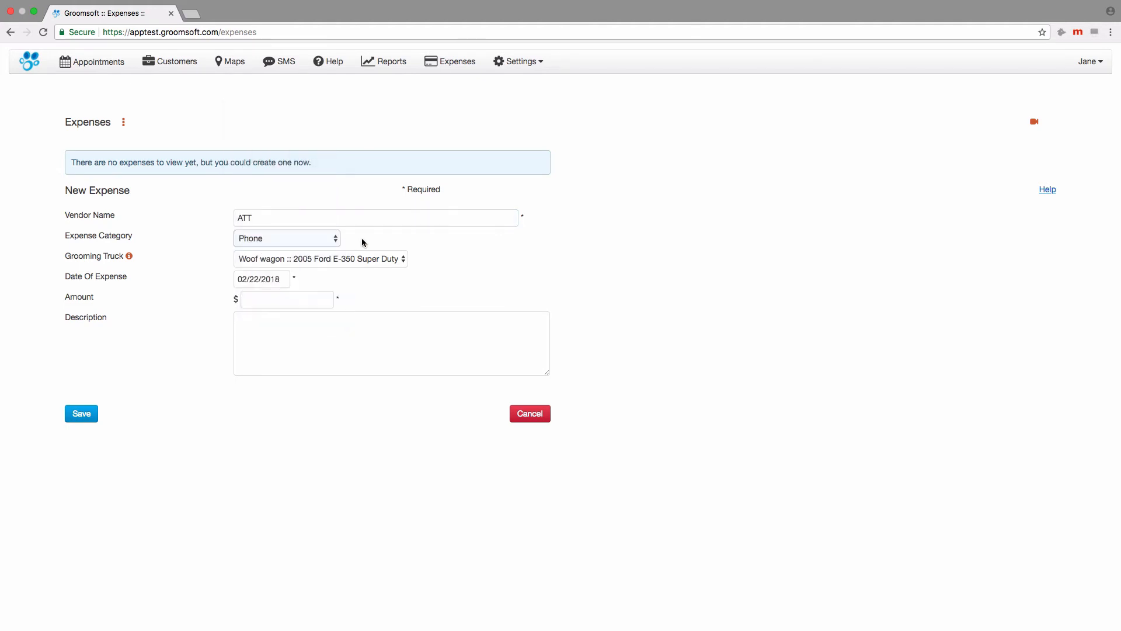
pyautogui.click(260, 279)
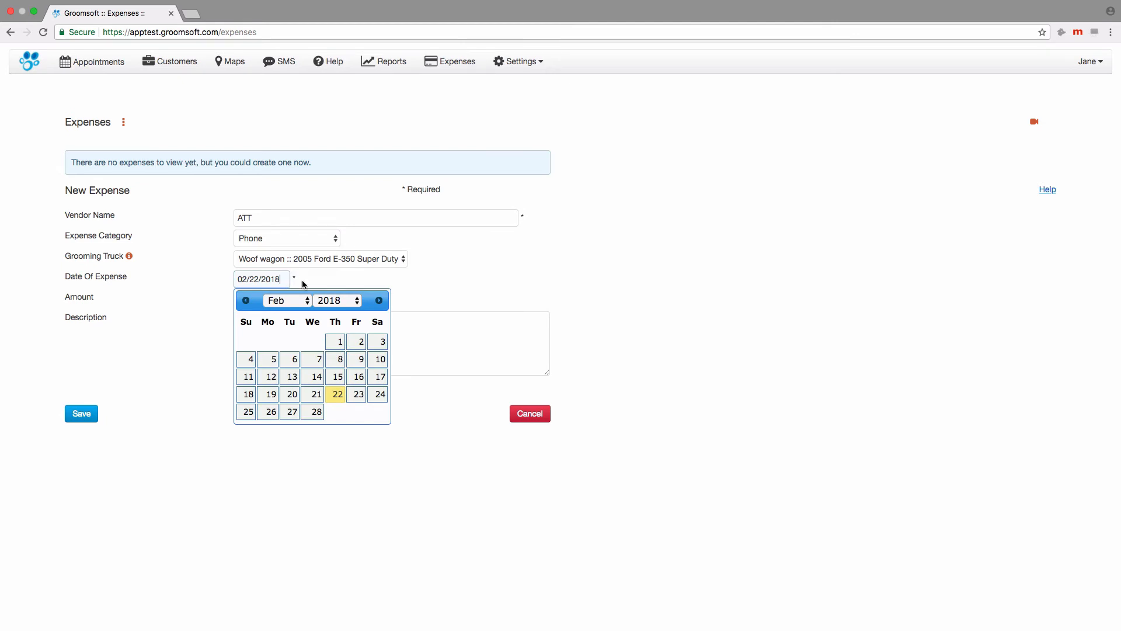
pyautogui.click(336, 394)
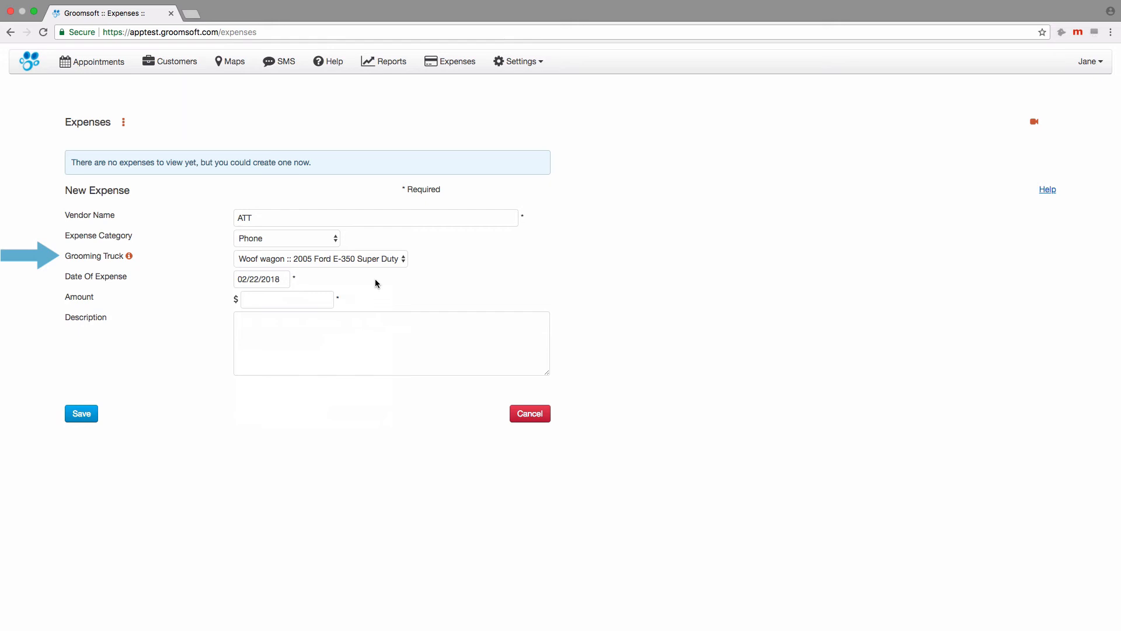
# Step: Leave Grooming Truck blank, enter amount 75.00 and description "February's bill", and save
pyautogui.click(320, 258)
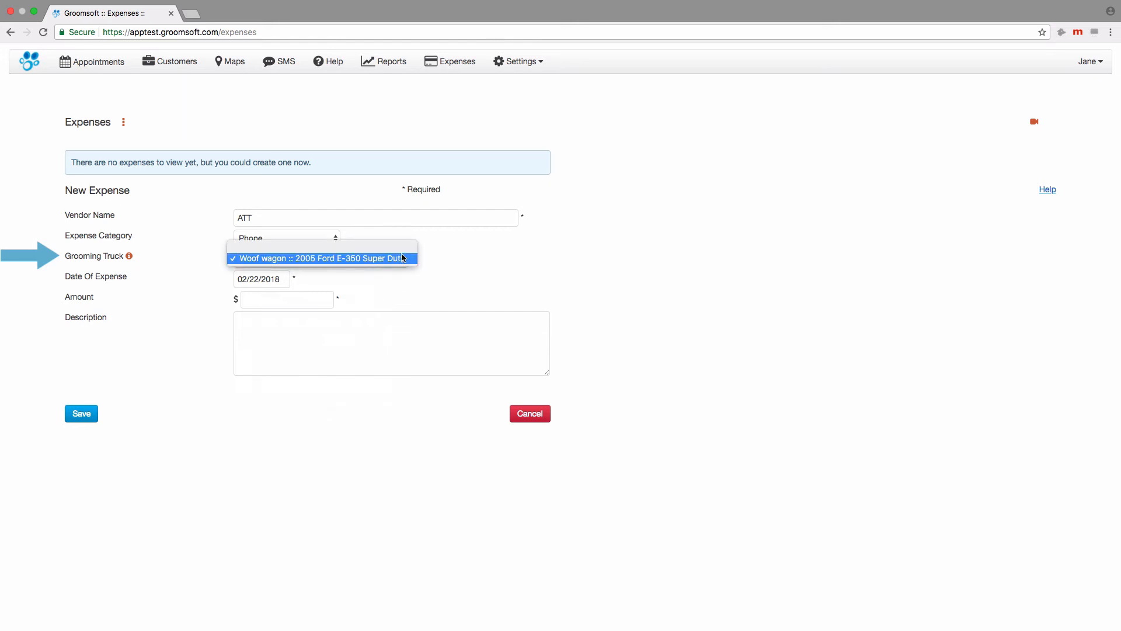
pyautogui.click(322, 258)
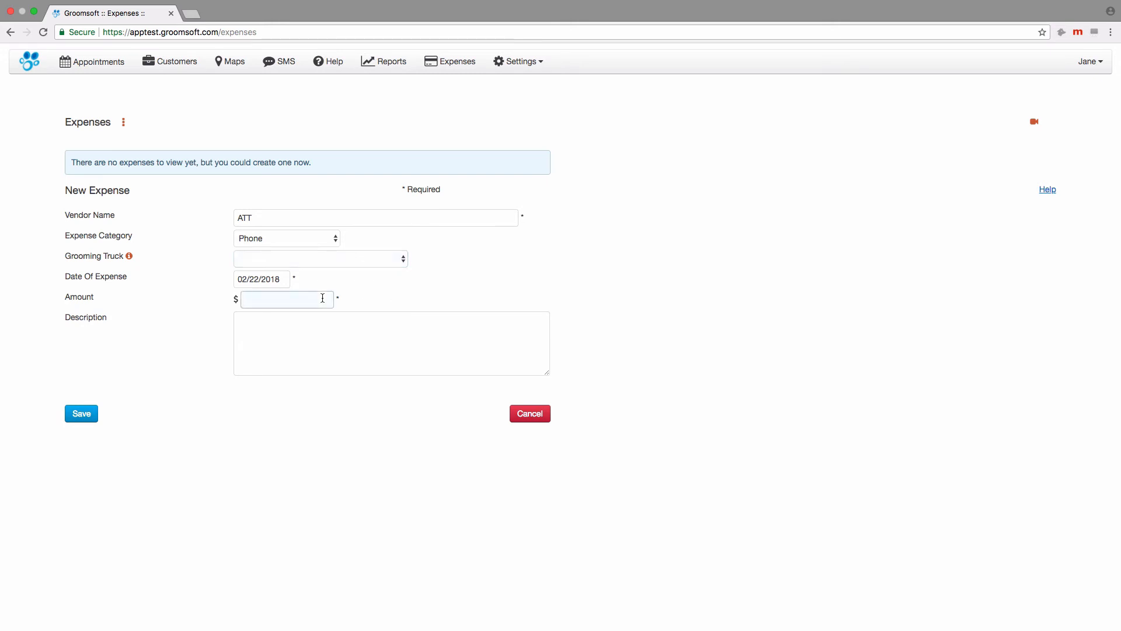
pyautogui.write('75.00')
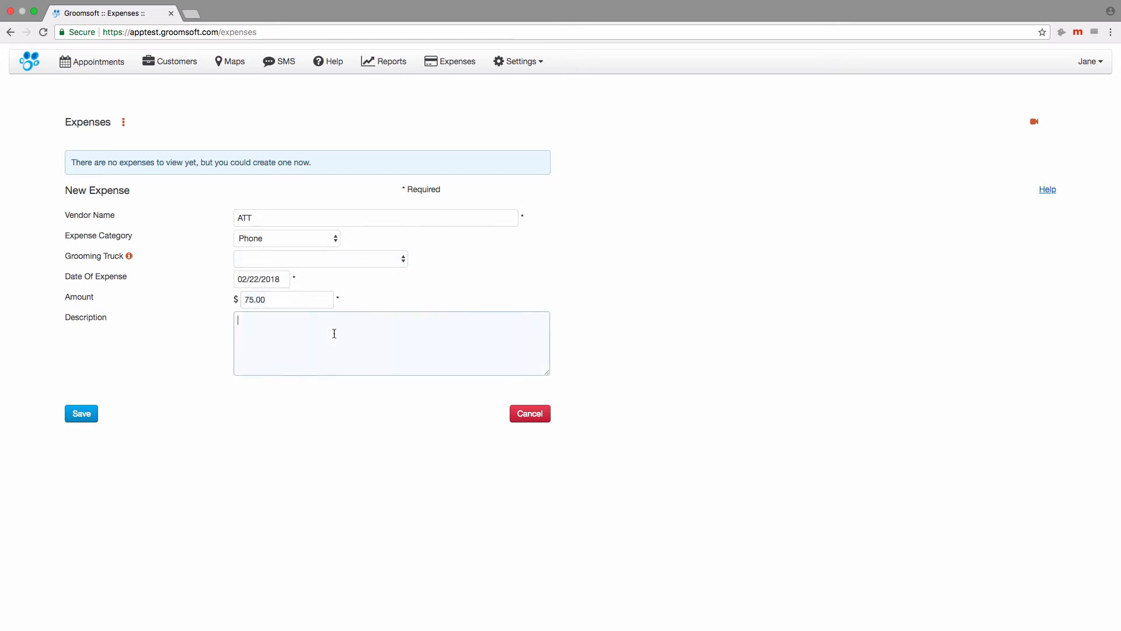
pyautogui.write('February')
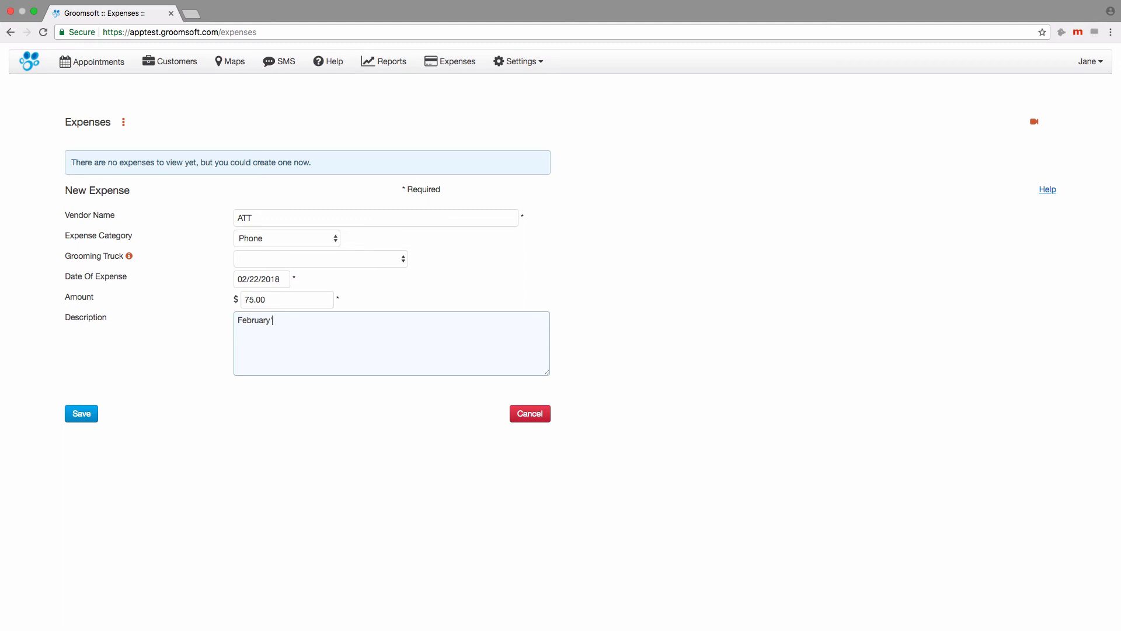
pyautogui.write("'s bi")
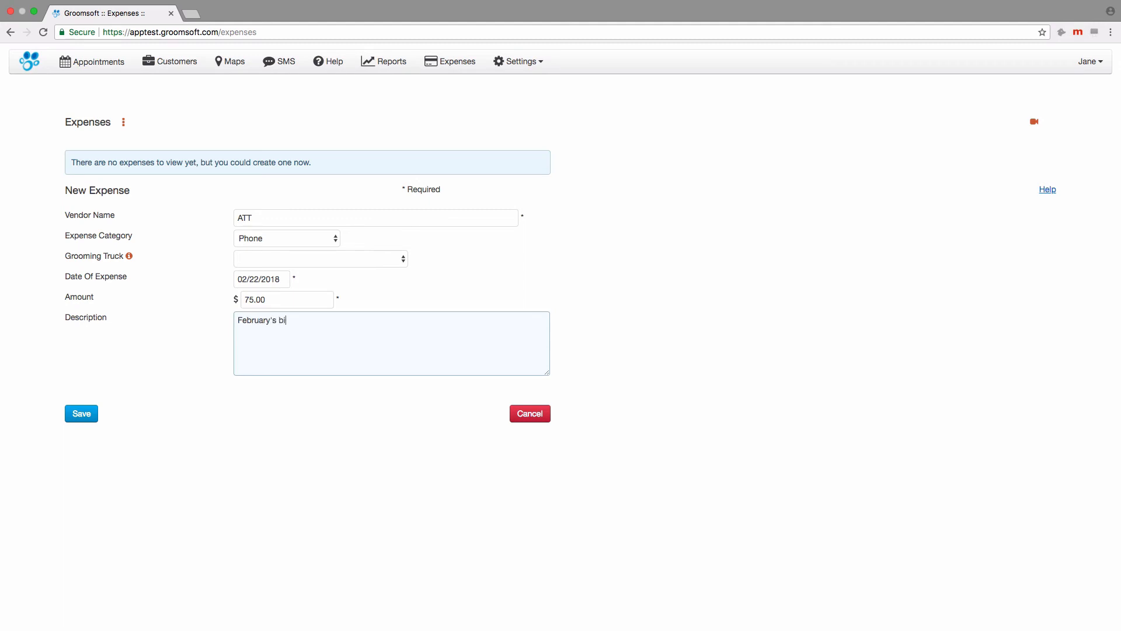
pyautogui.write('ll')
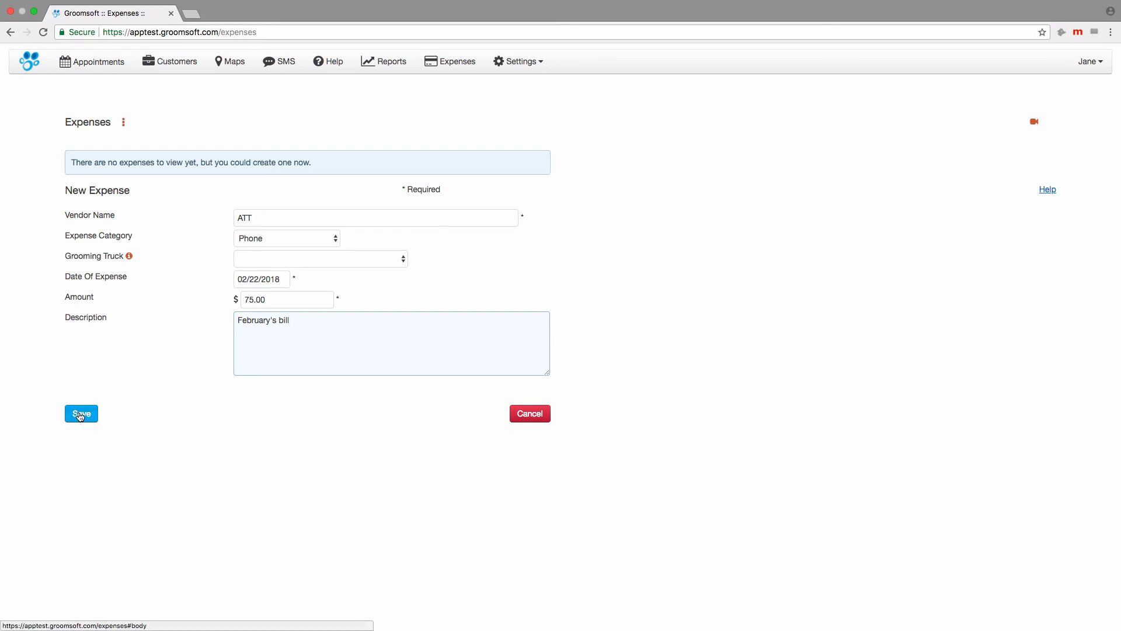
pyautogui.click(80, 413)
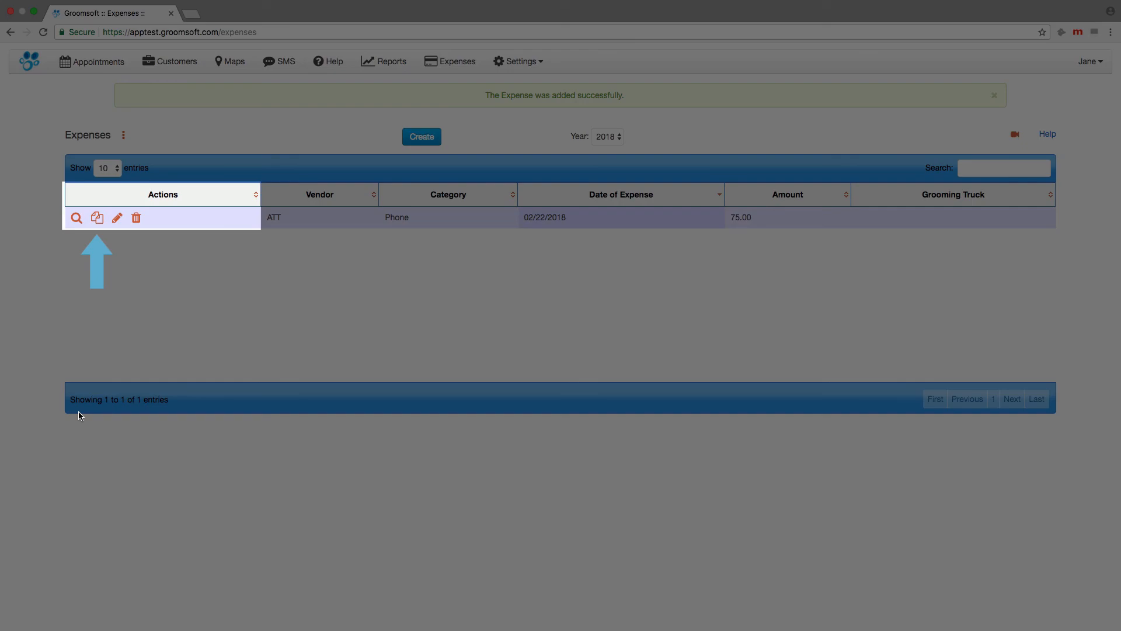
# Step: Dismiss the green expense-added notice above the Expenses table
pyautogui.click(993, 94)
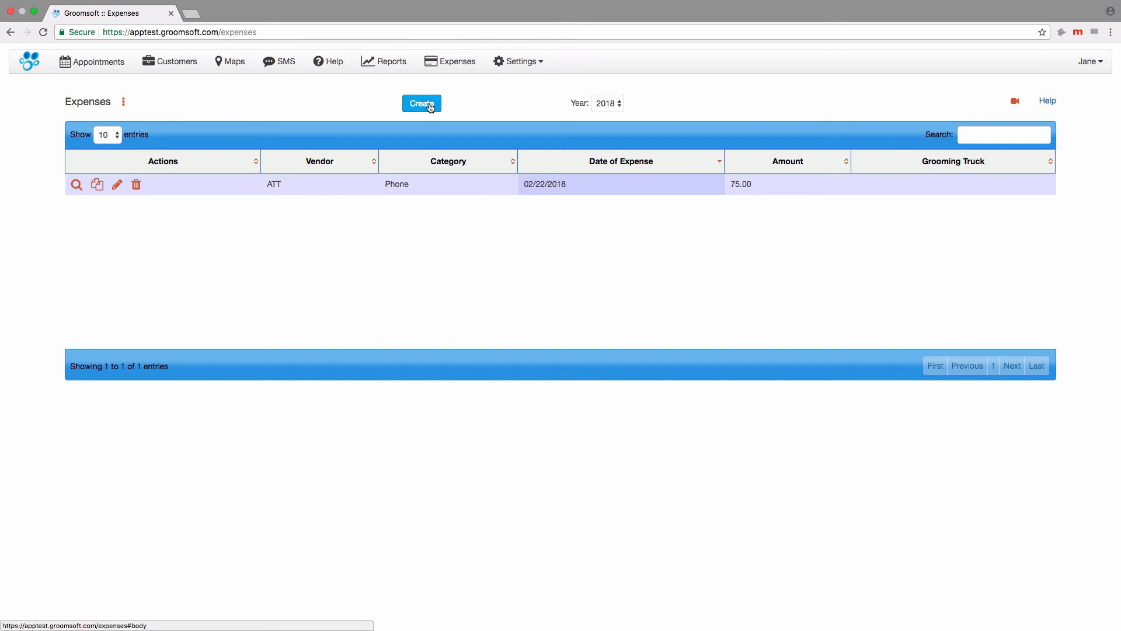
# Step: Start a new expense for Natures Specialties under Grooming Supplies dated 02/23/2018
pyautogui.click(421, 103)
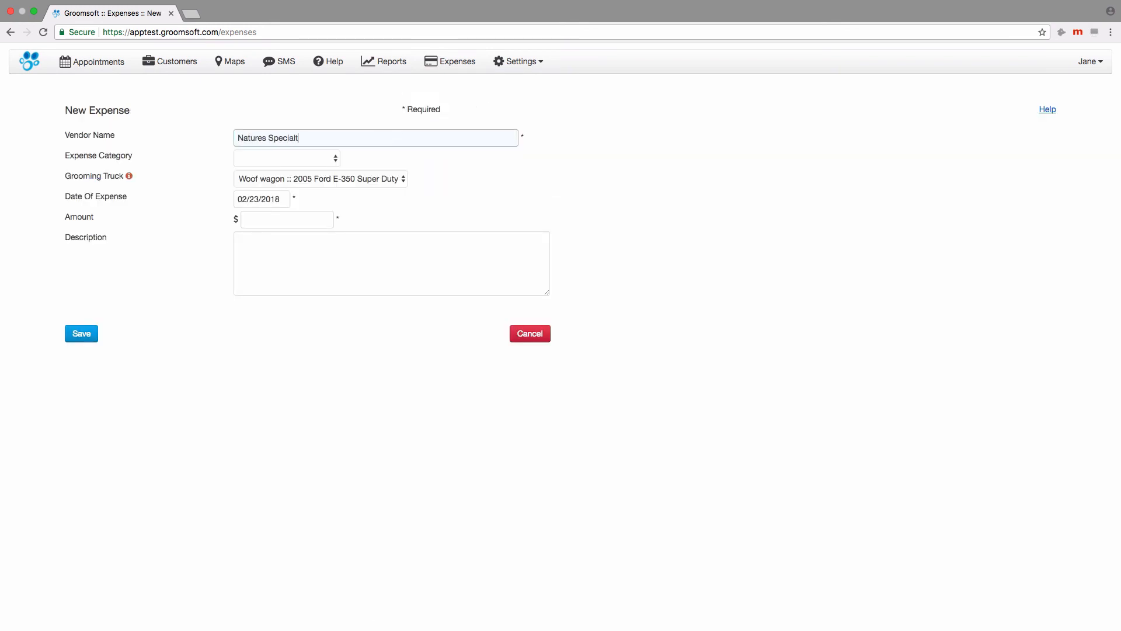
pyautogui.write('ies')
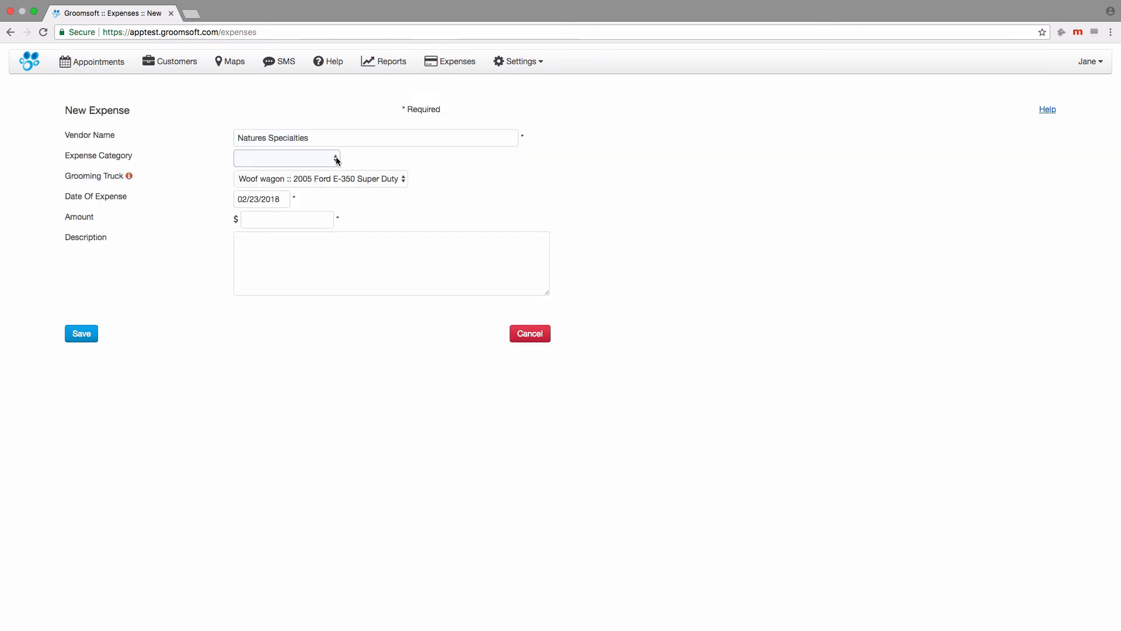
pyautogui.click(285, 157)
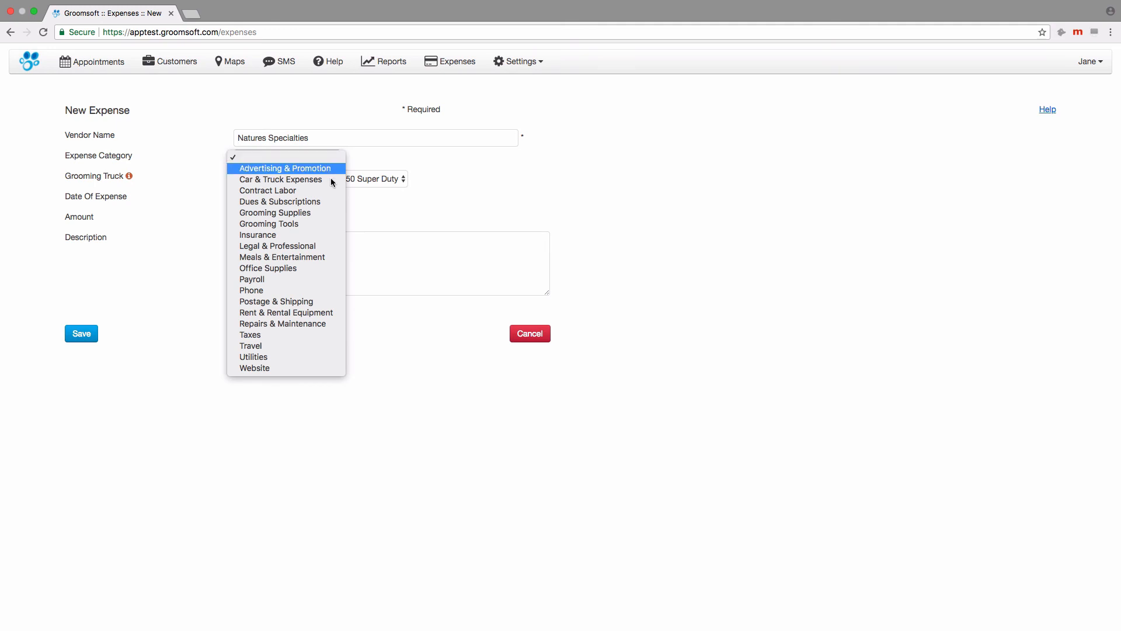
pyautogui.click(275, 213)
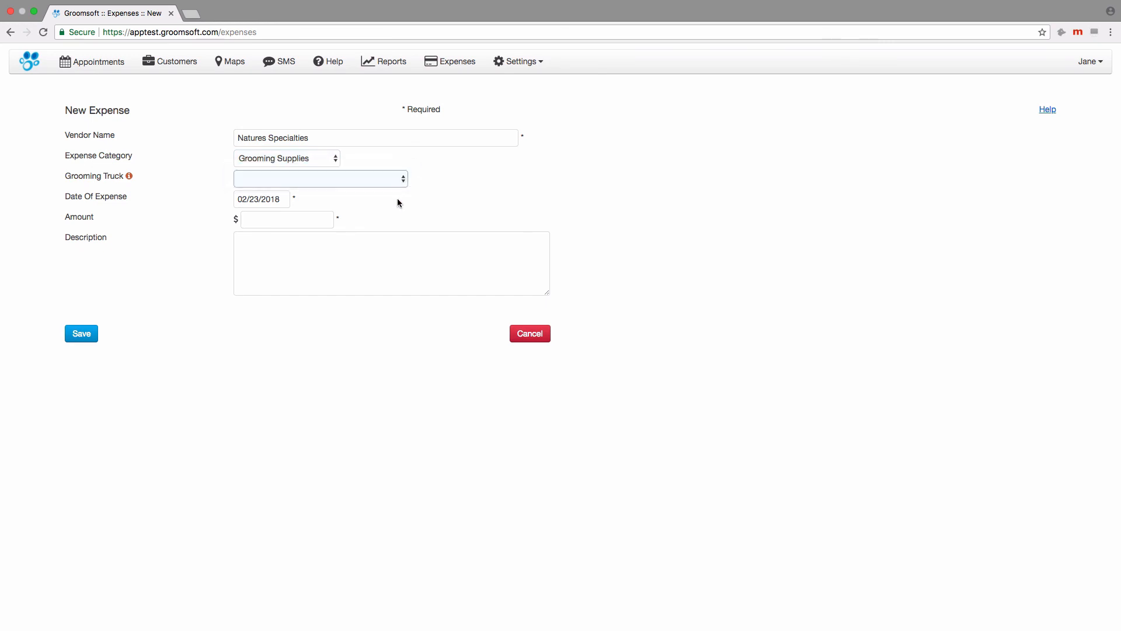
pyautogui.click(260, 199)
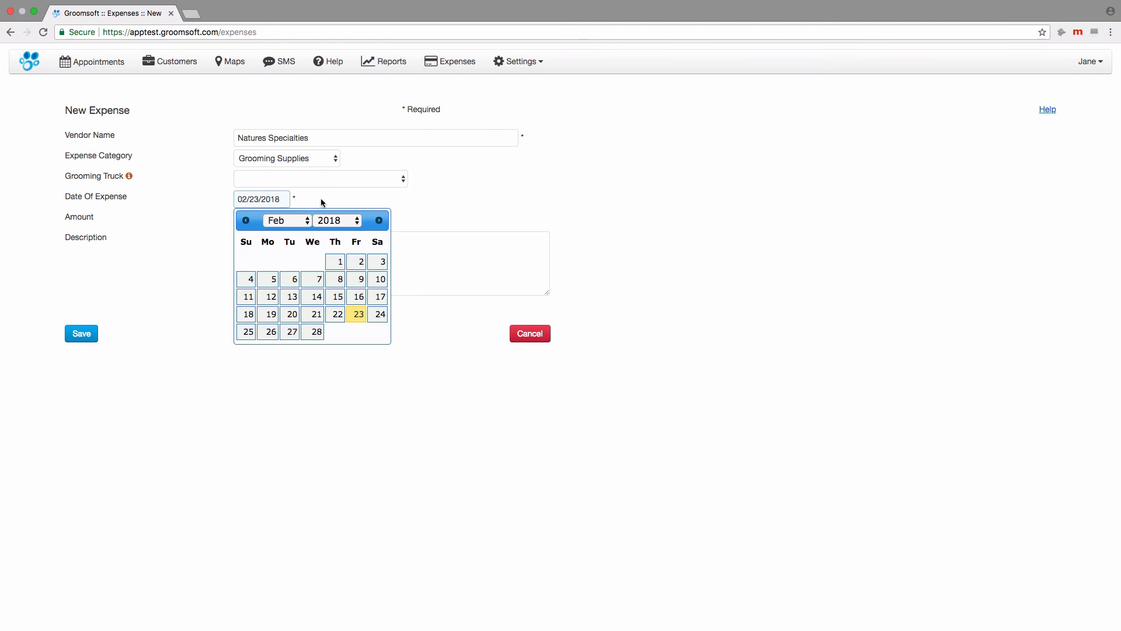
# Step: Enter amount 70.00 and description 'shampoo', then save the expense
pyautogui.click(287, 219)
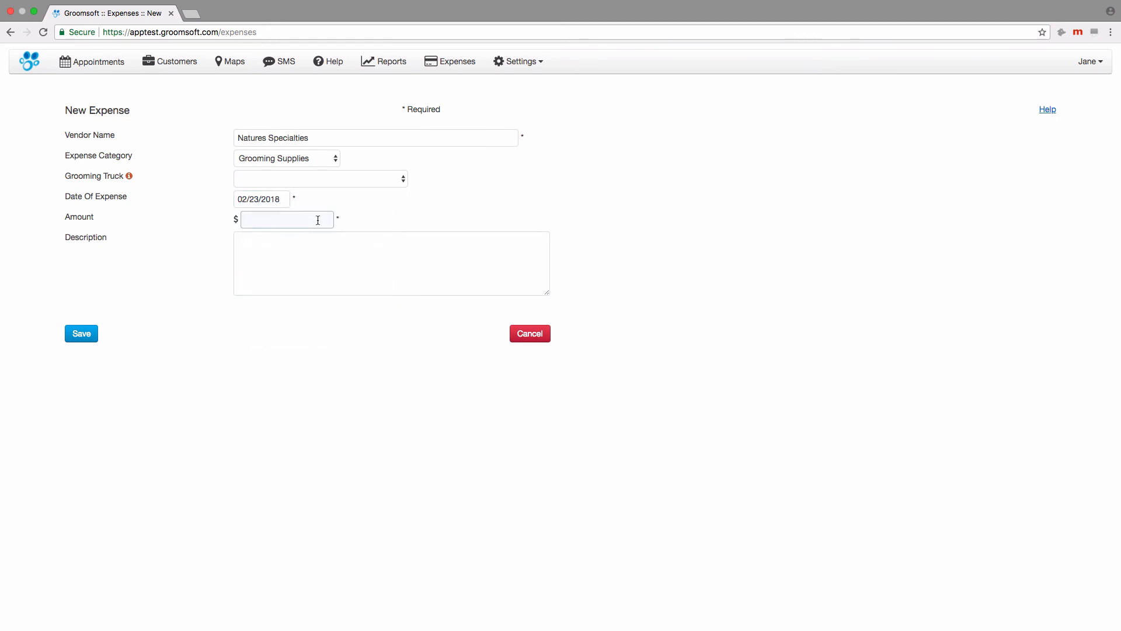
pyautogui.write('70.00')
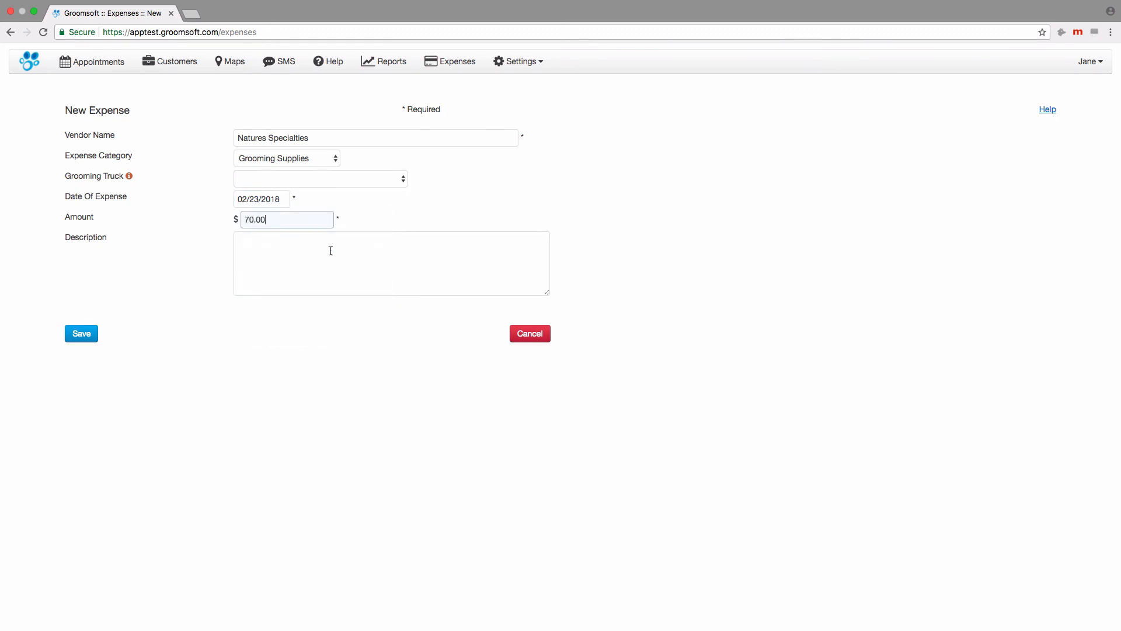
pyautogui.click(392, 263)
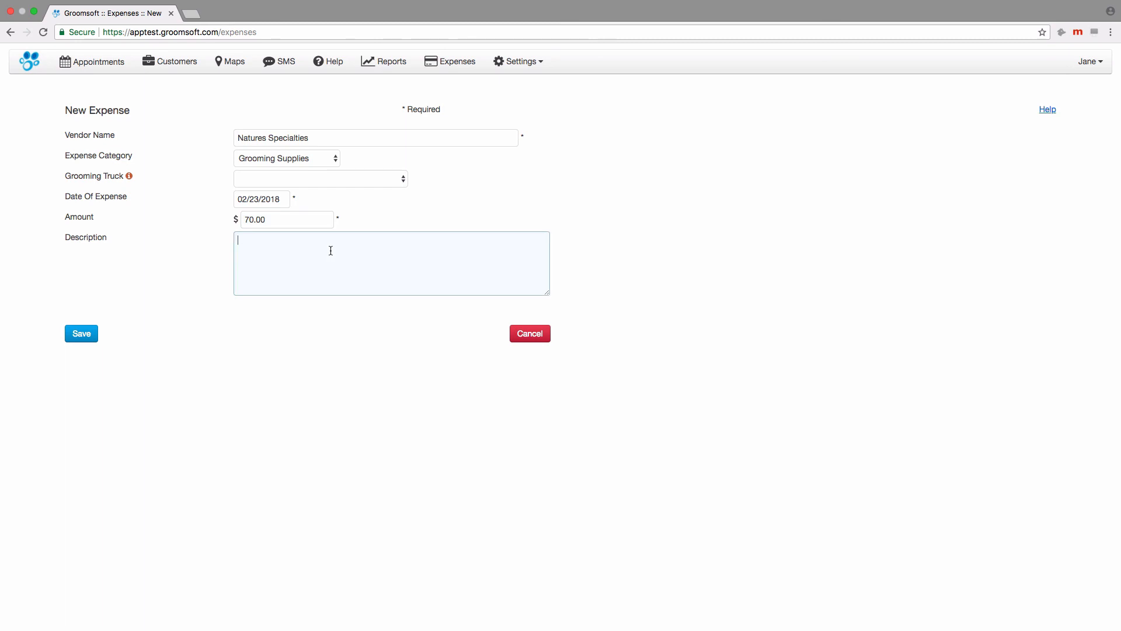
pyautogui.write('shampoo')
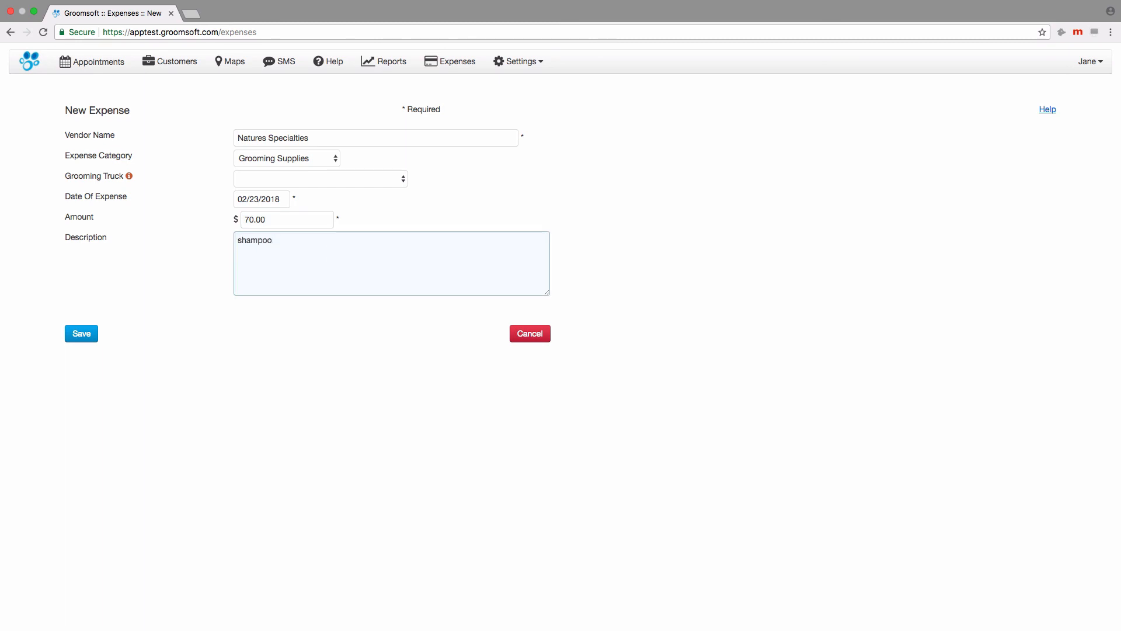
pyautogui.click(80, 333)
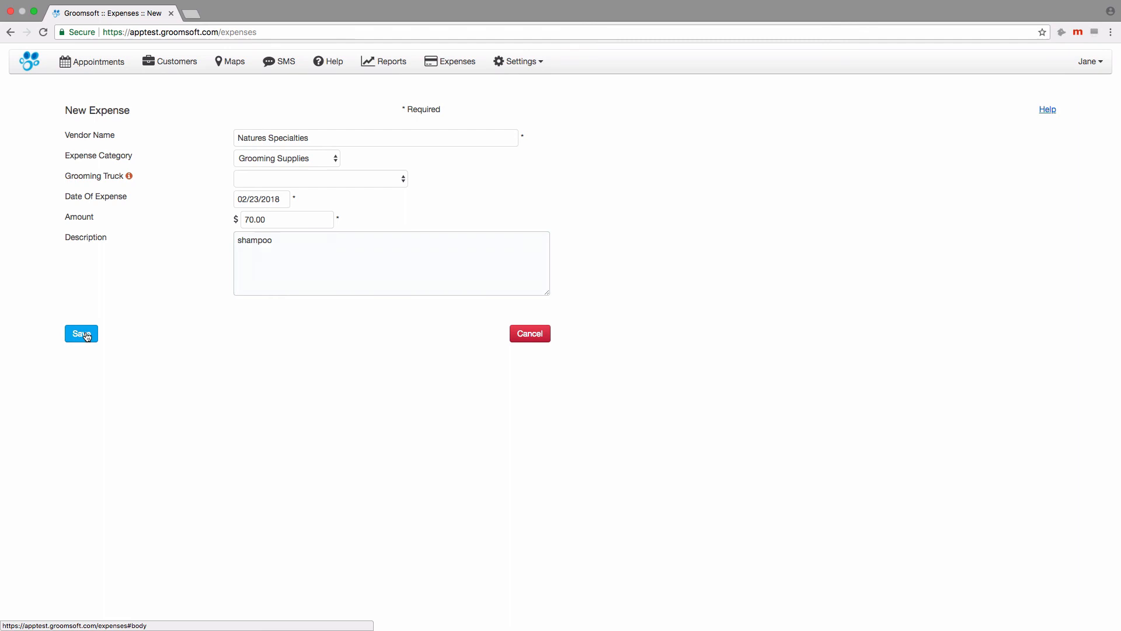
pyautogui.click(81, 332)
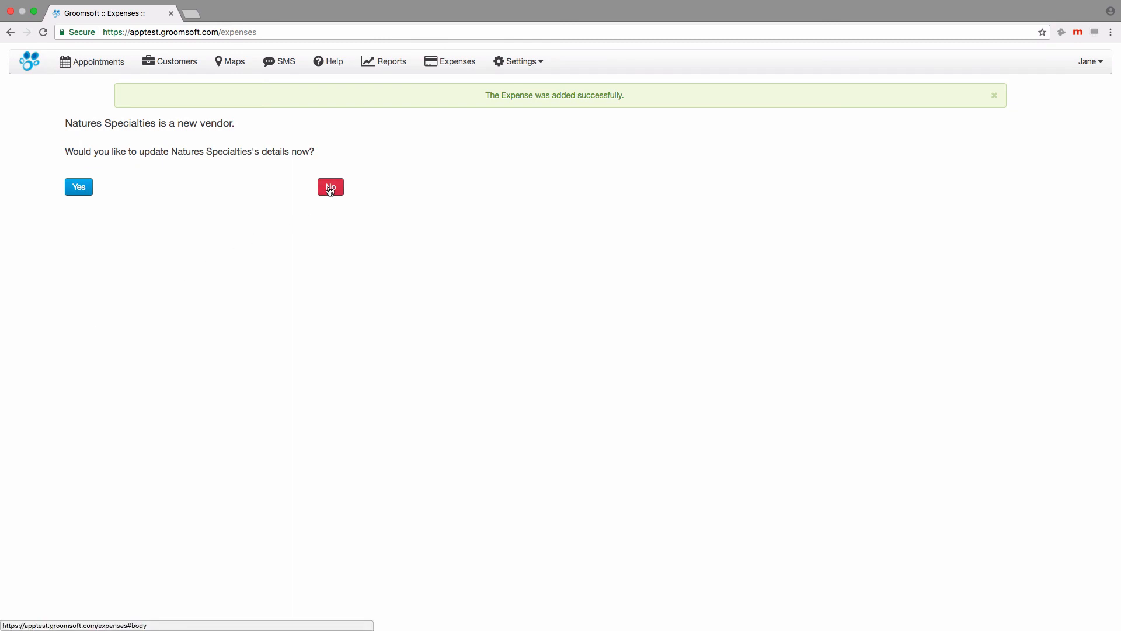
# Step: Decline updating the new vendor's details and go to the Reports page
pyautogui.click(330, 187)
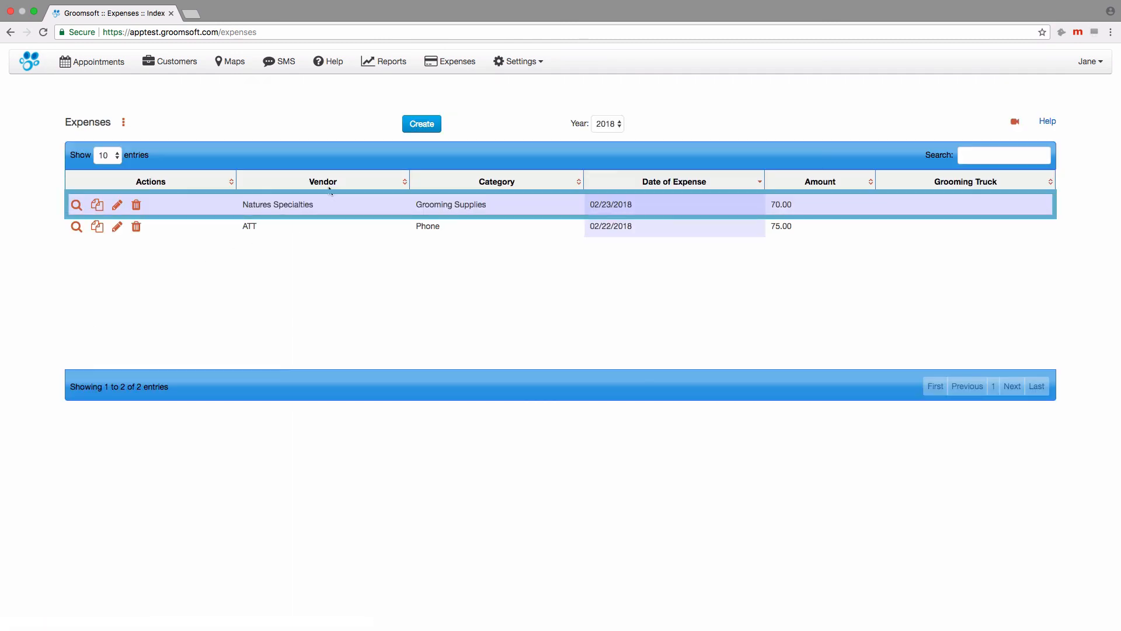
pyautogui.moveTo(351, 273)
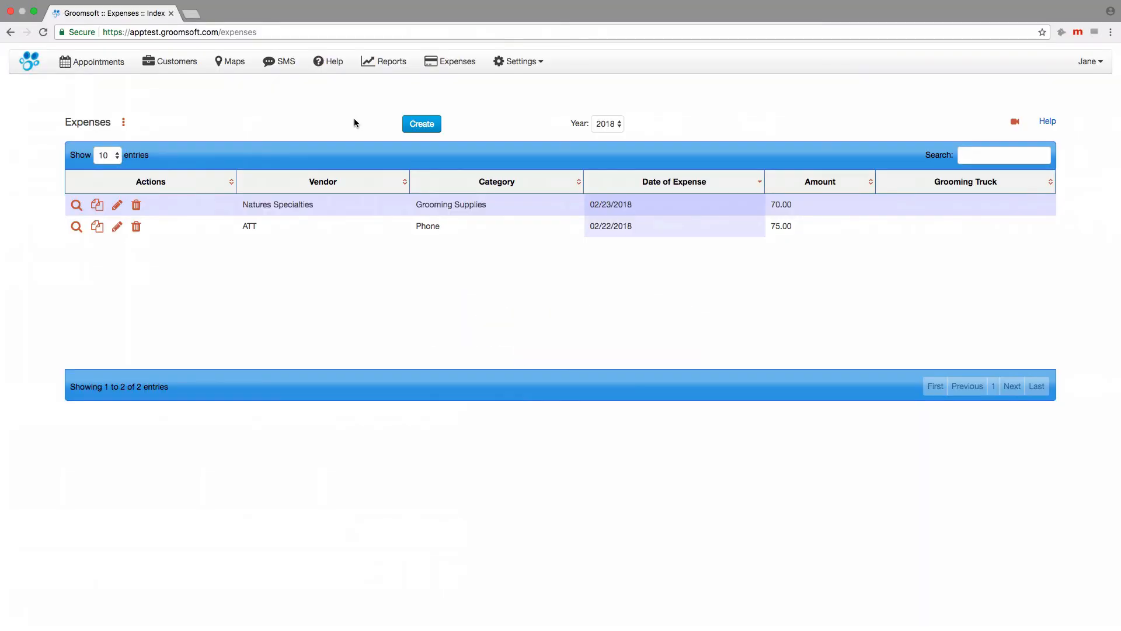
pyautogui.click(390, 61)
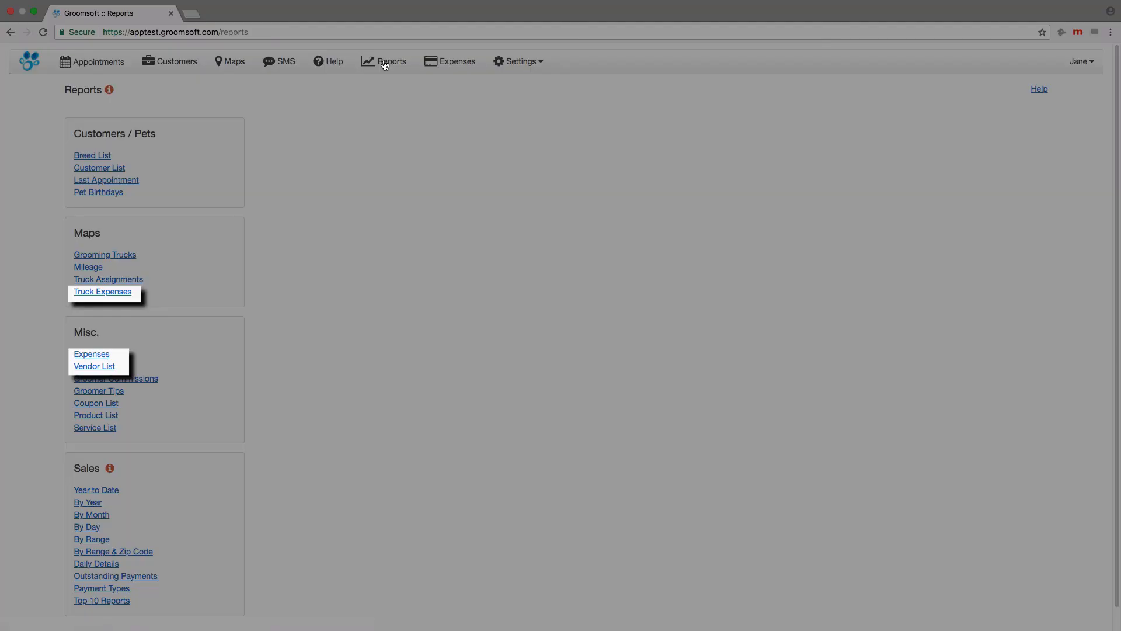